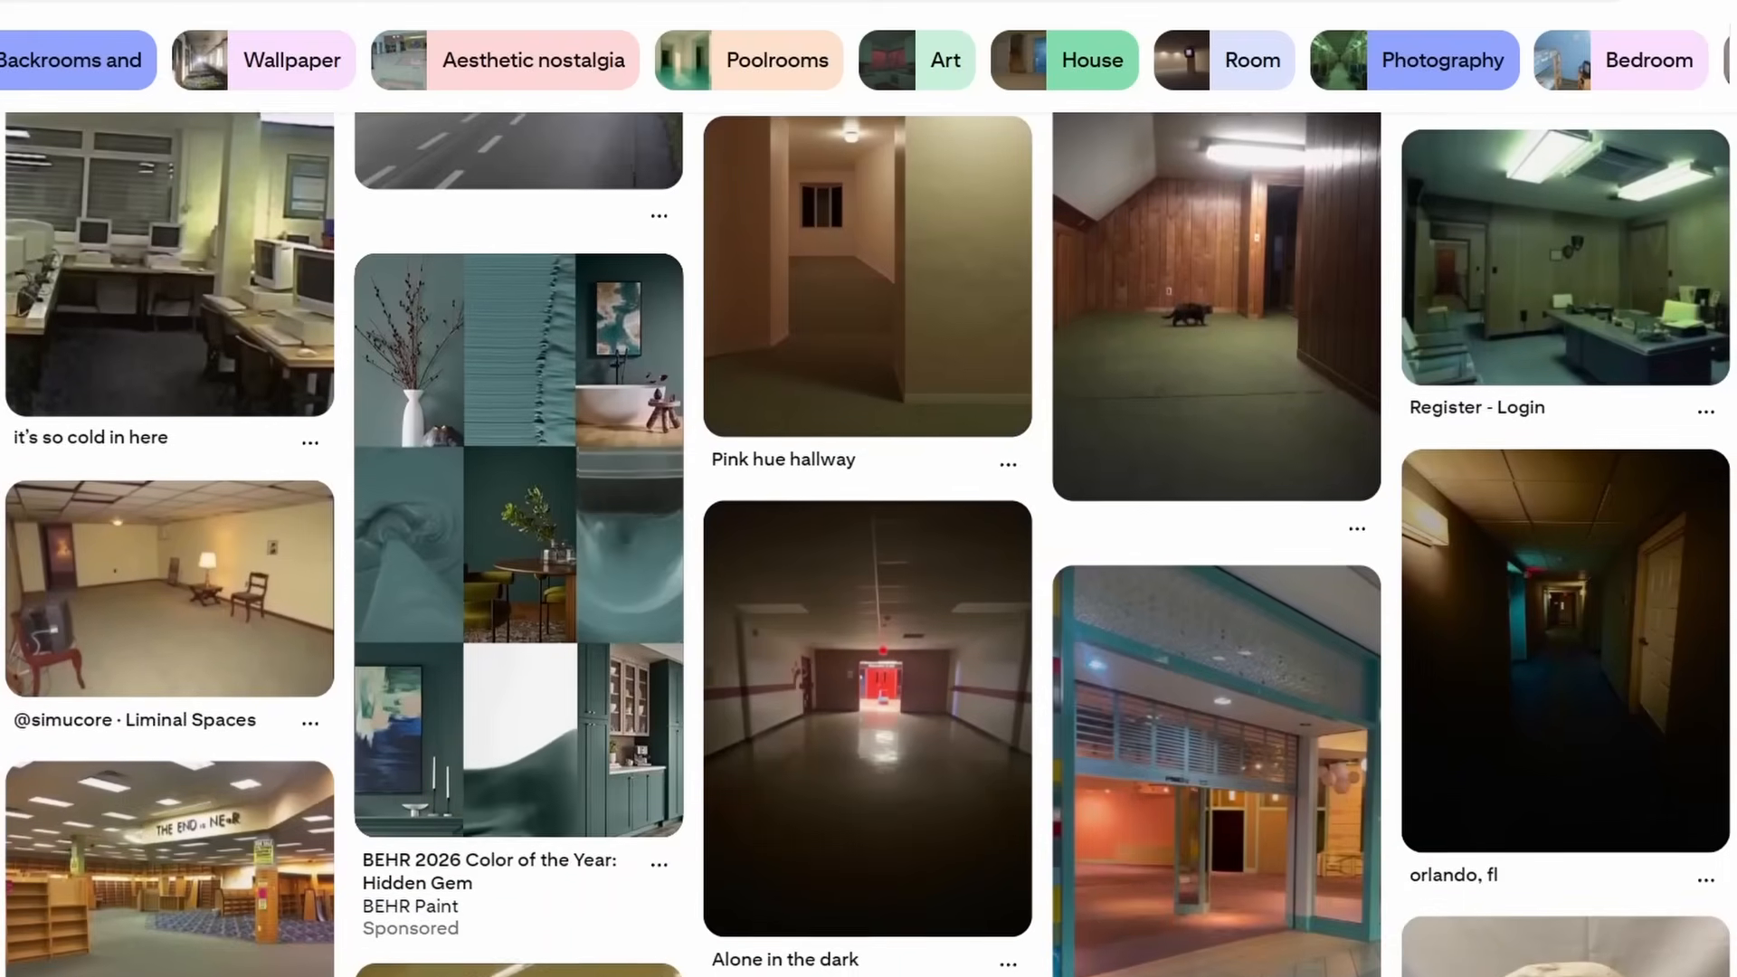
# Scroll the Pinterest feed of backrooms and liminal hallway pins for references.
pyautogui.scroll(-3)
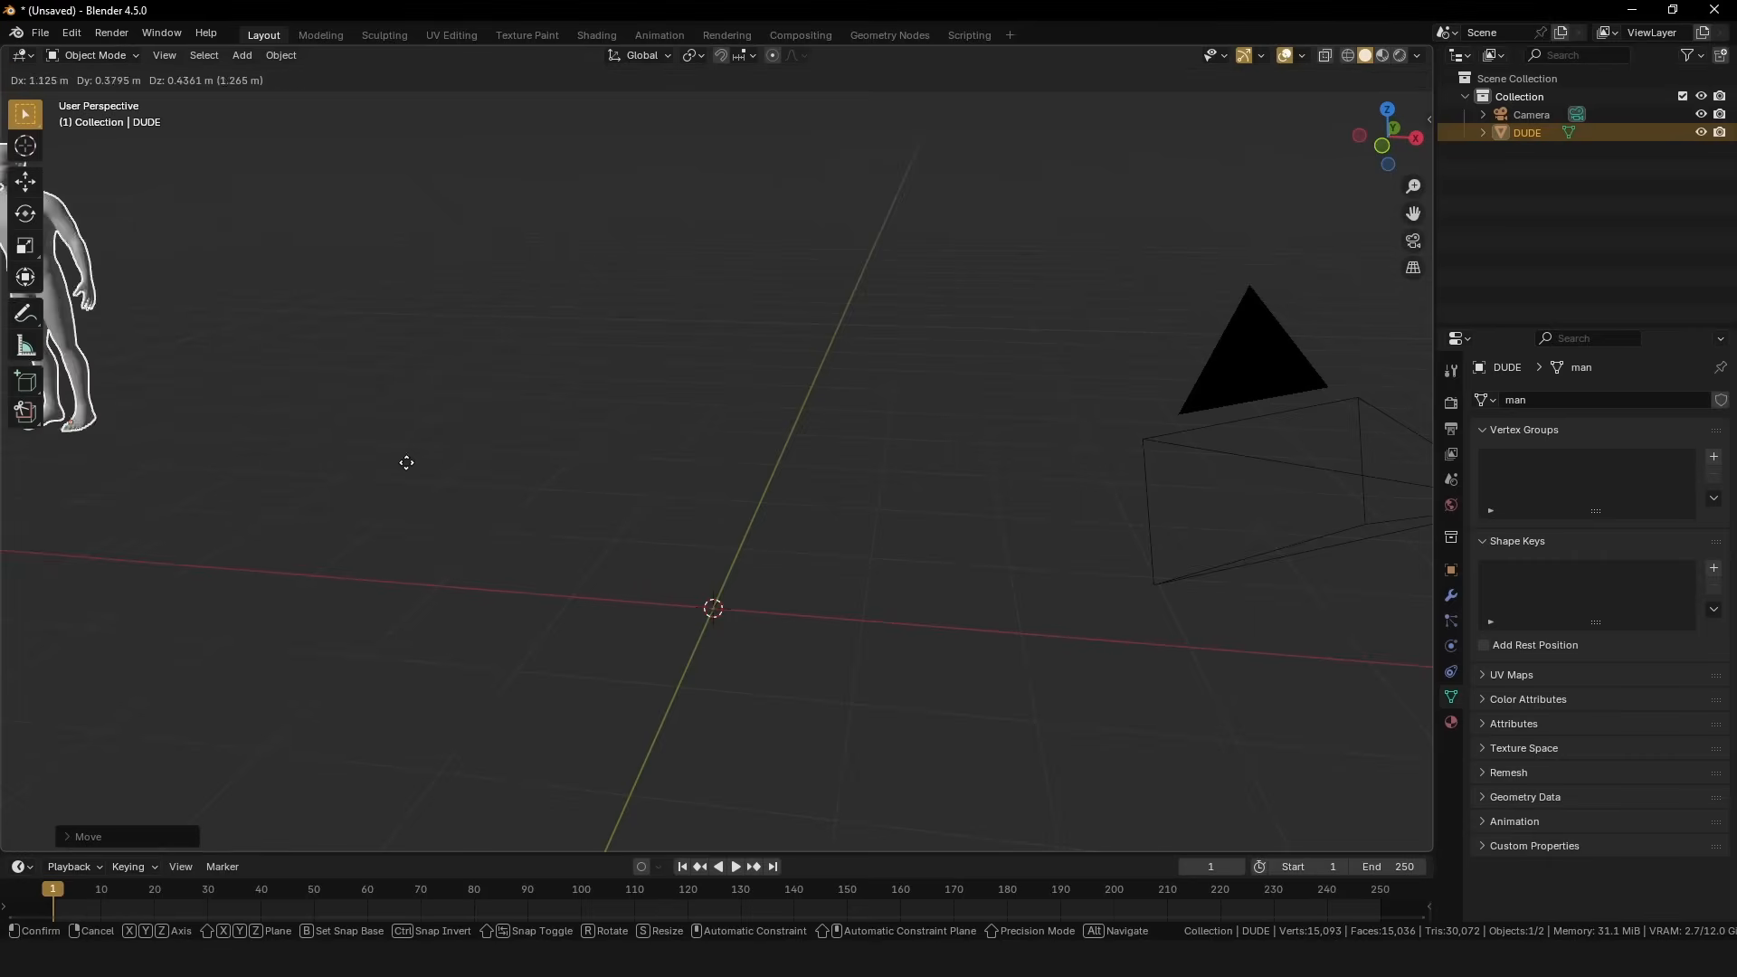
# Shape added planes into the hallway floor, walls and pillars, then add the CEILINGG grid.
pyautogui.click(242, 54)
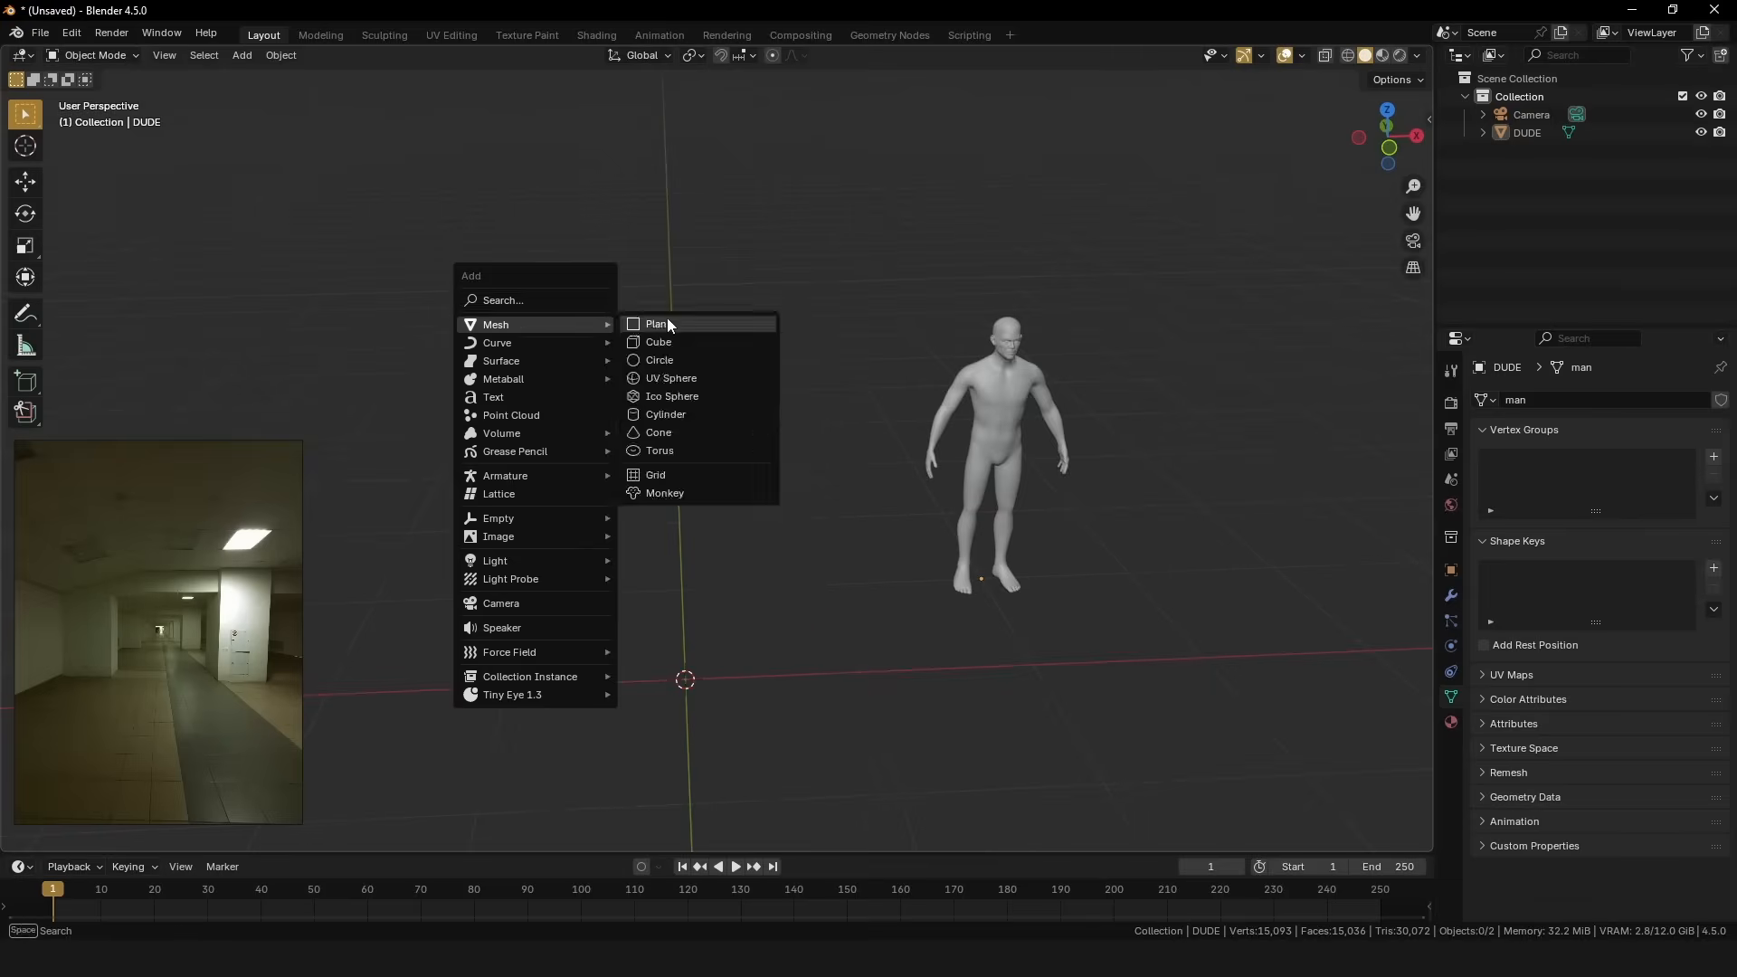
pyautogui.click(656, 323)
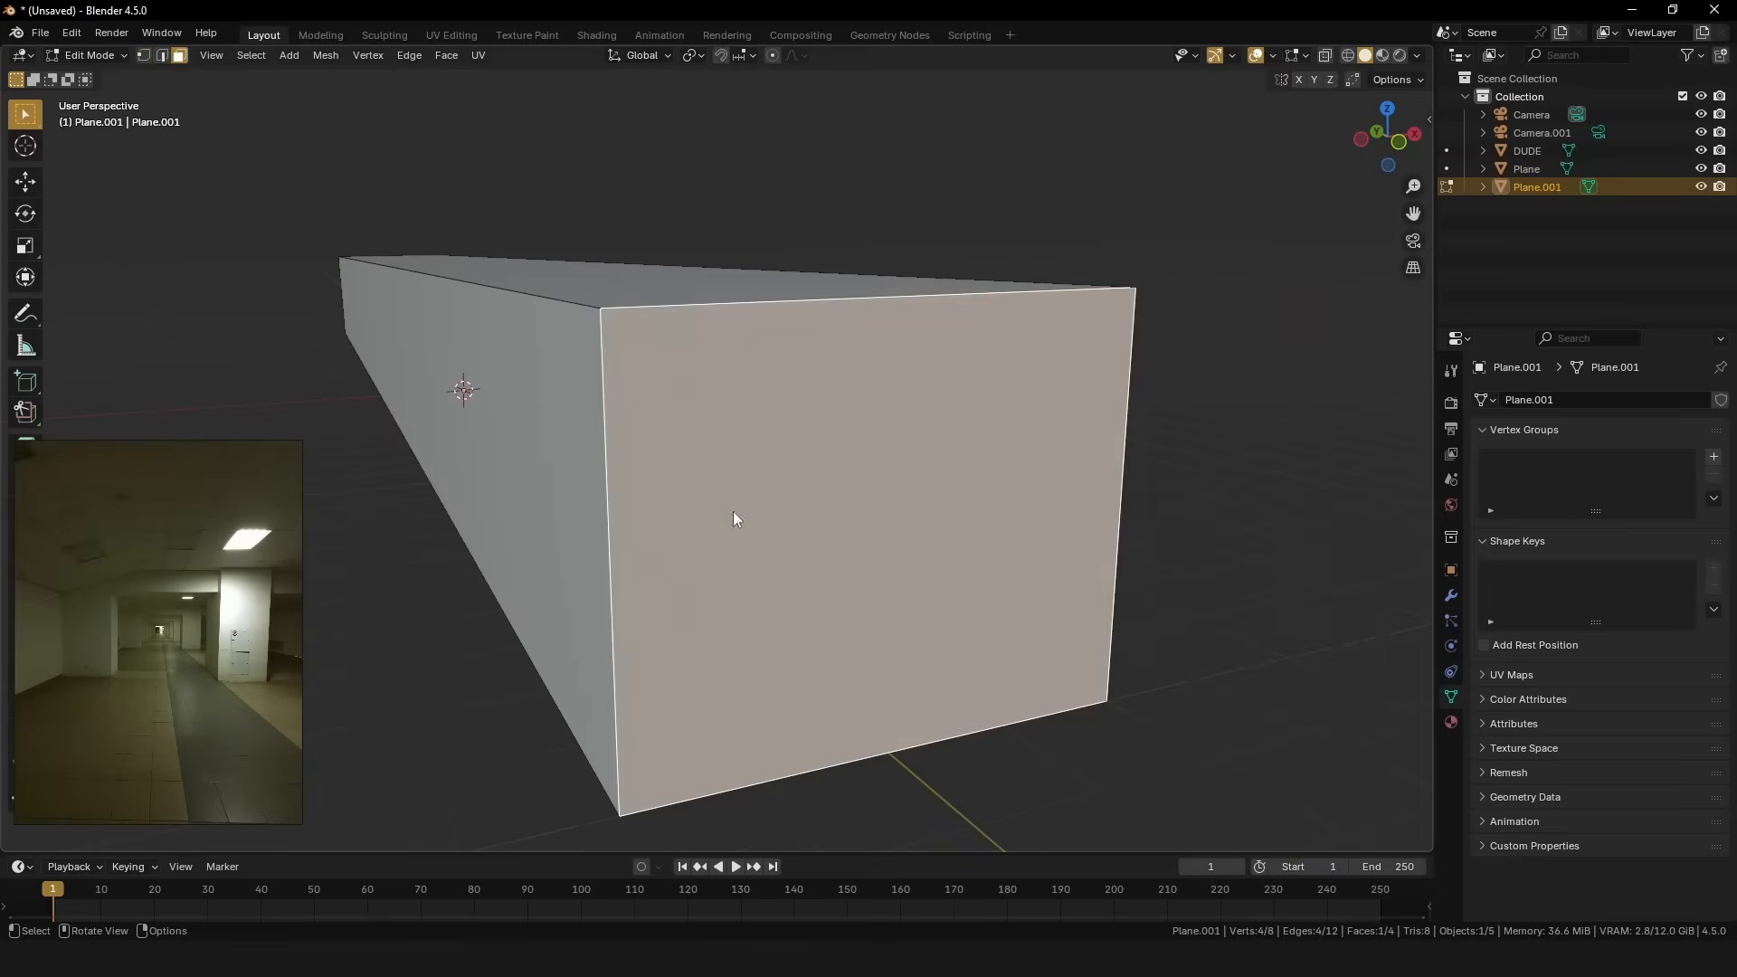
pyautogui.rightClick(733, 518)
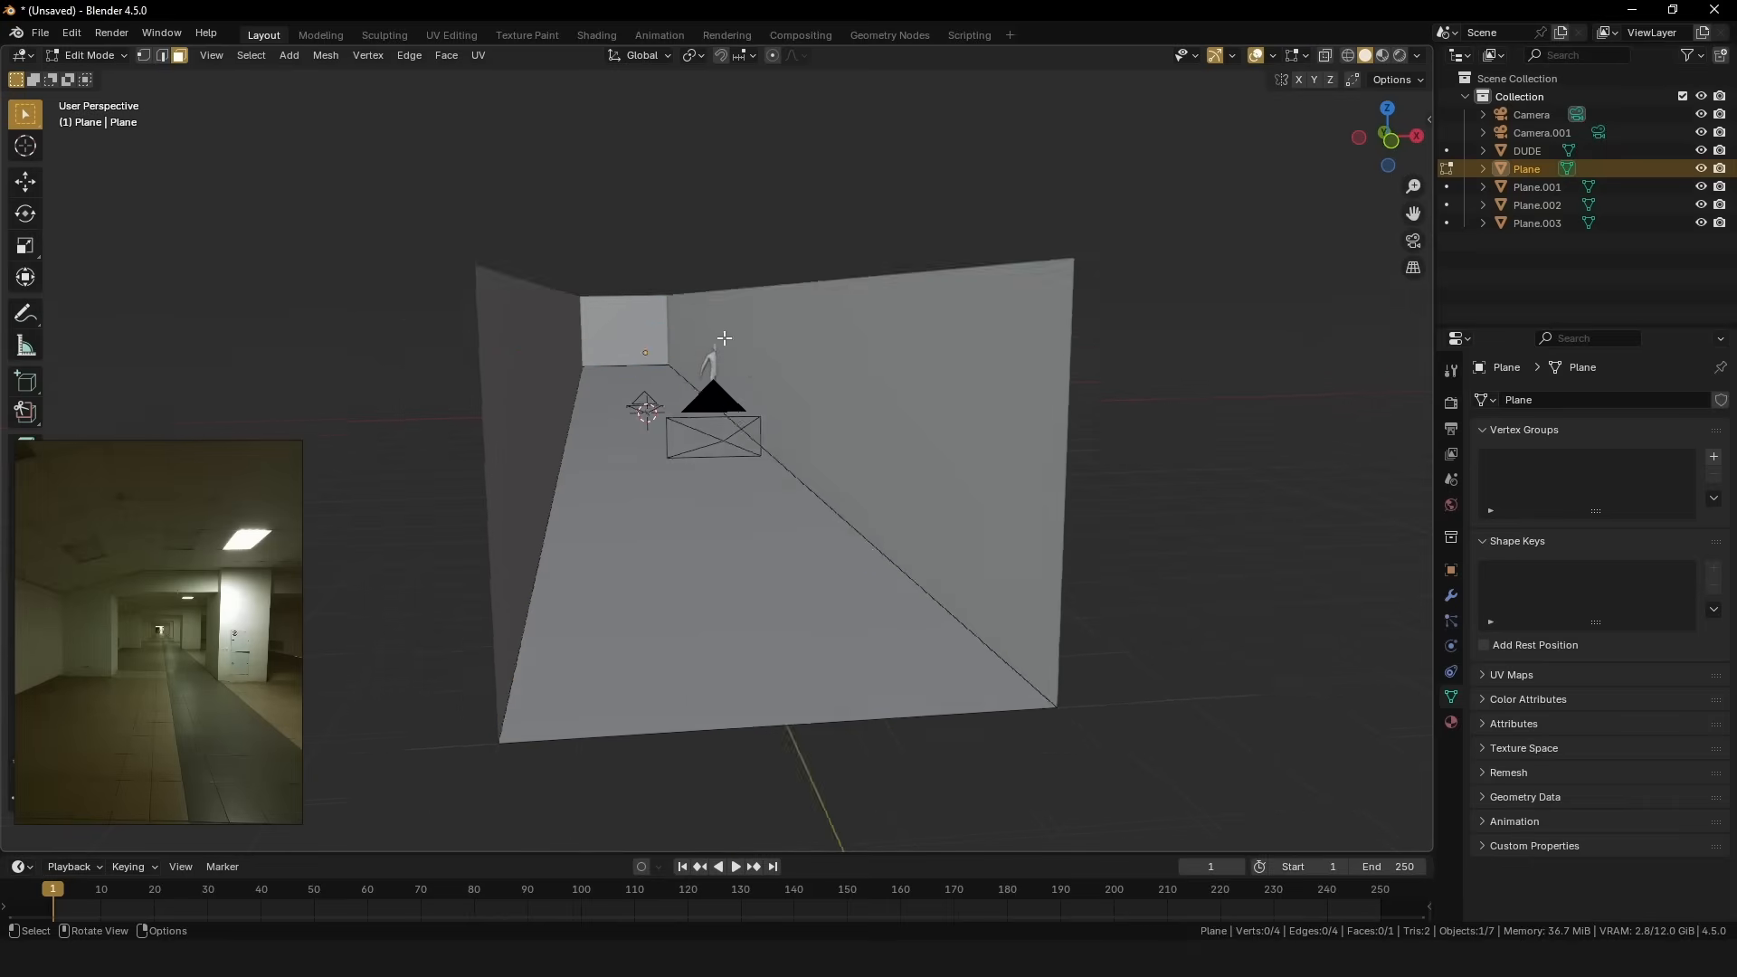
pyautogui.press('g')
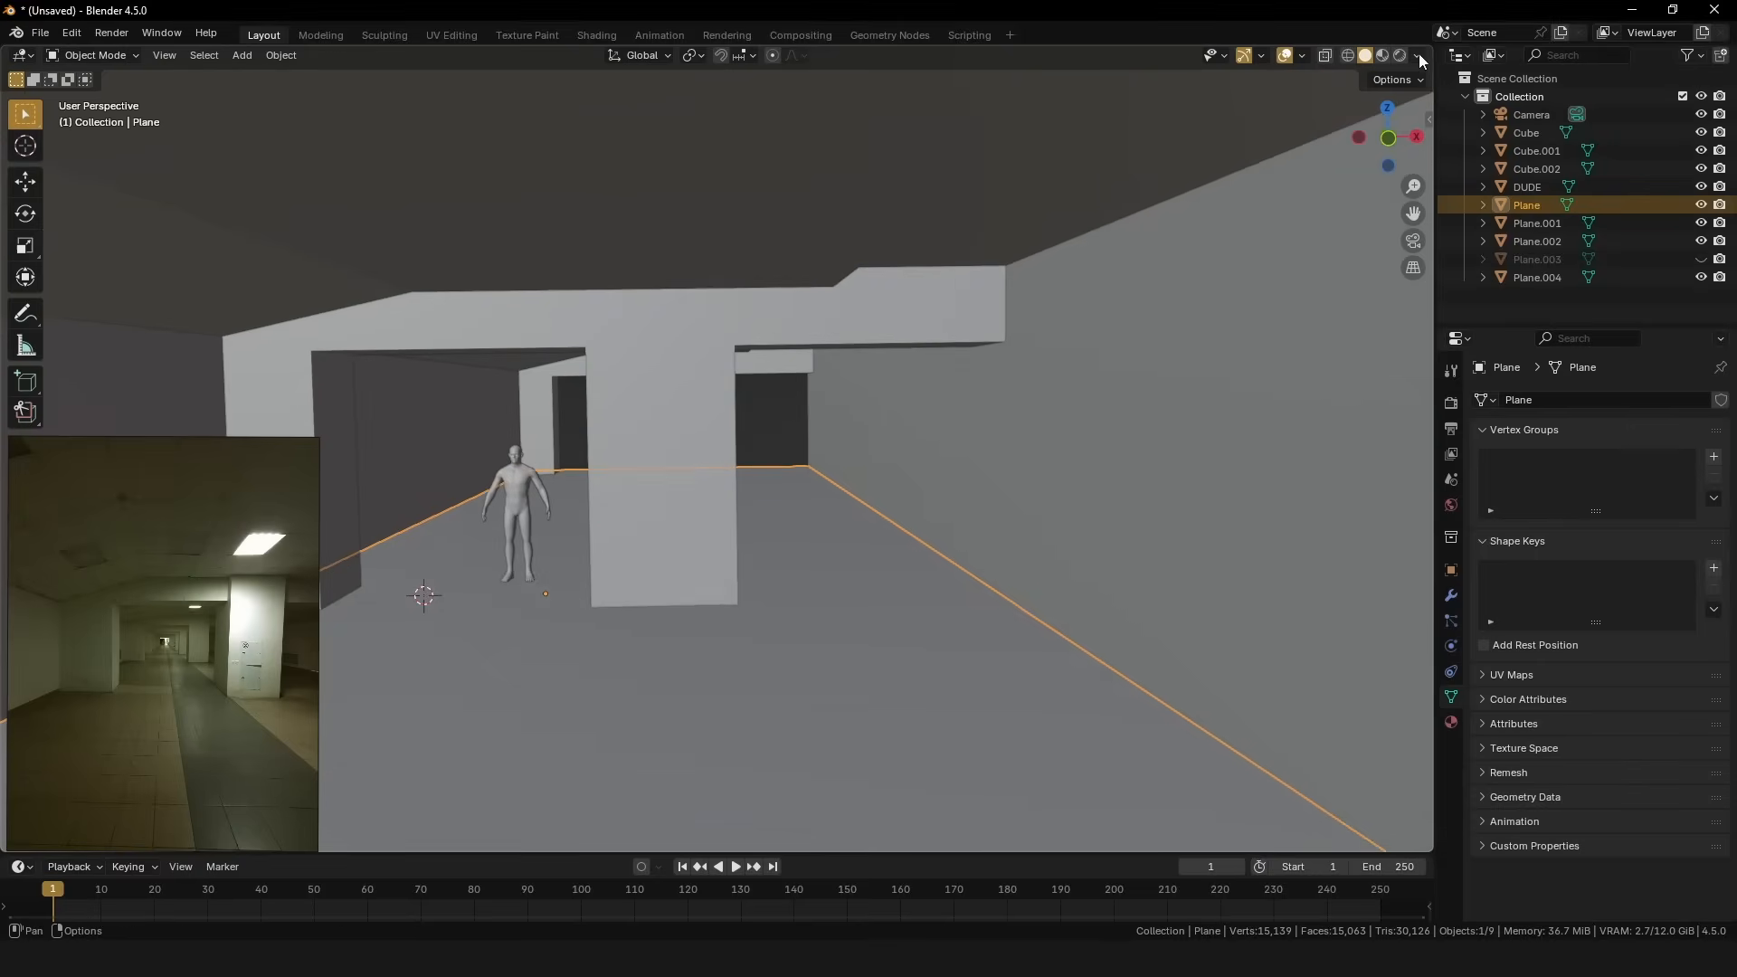
pyautogui.click(1417, 55)
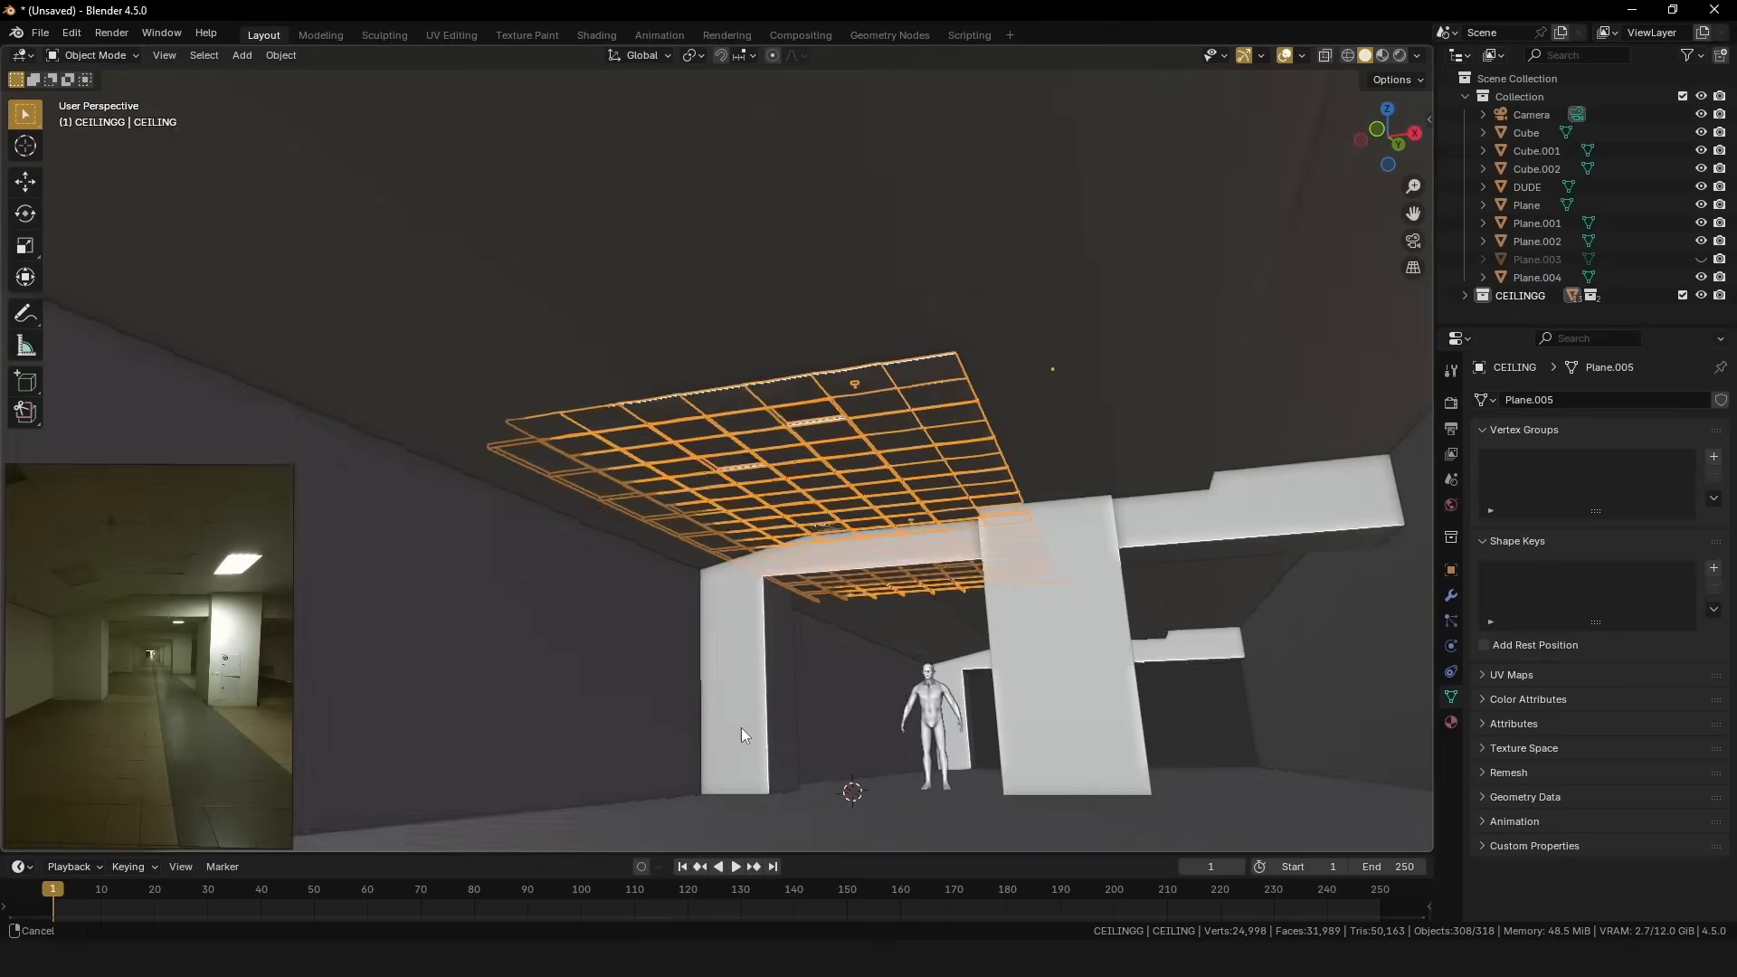
# Scale the ceiling along its axis in Edit Mode and place Doorframe 01 in the hallway.
pyautogui.press('Tab')
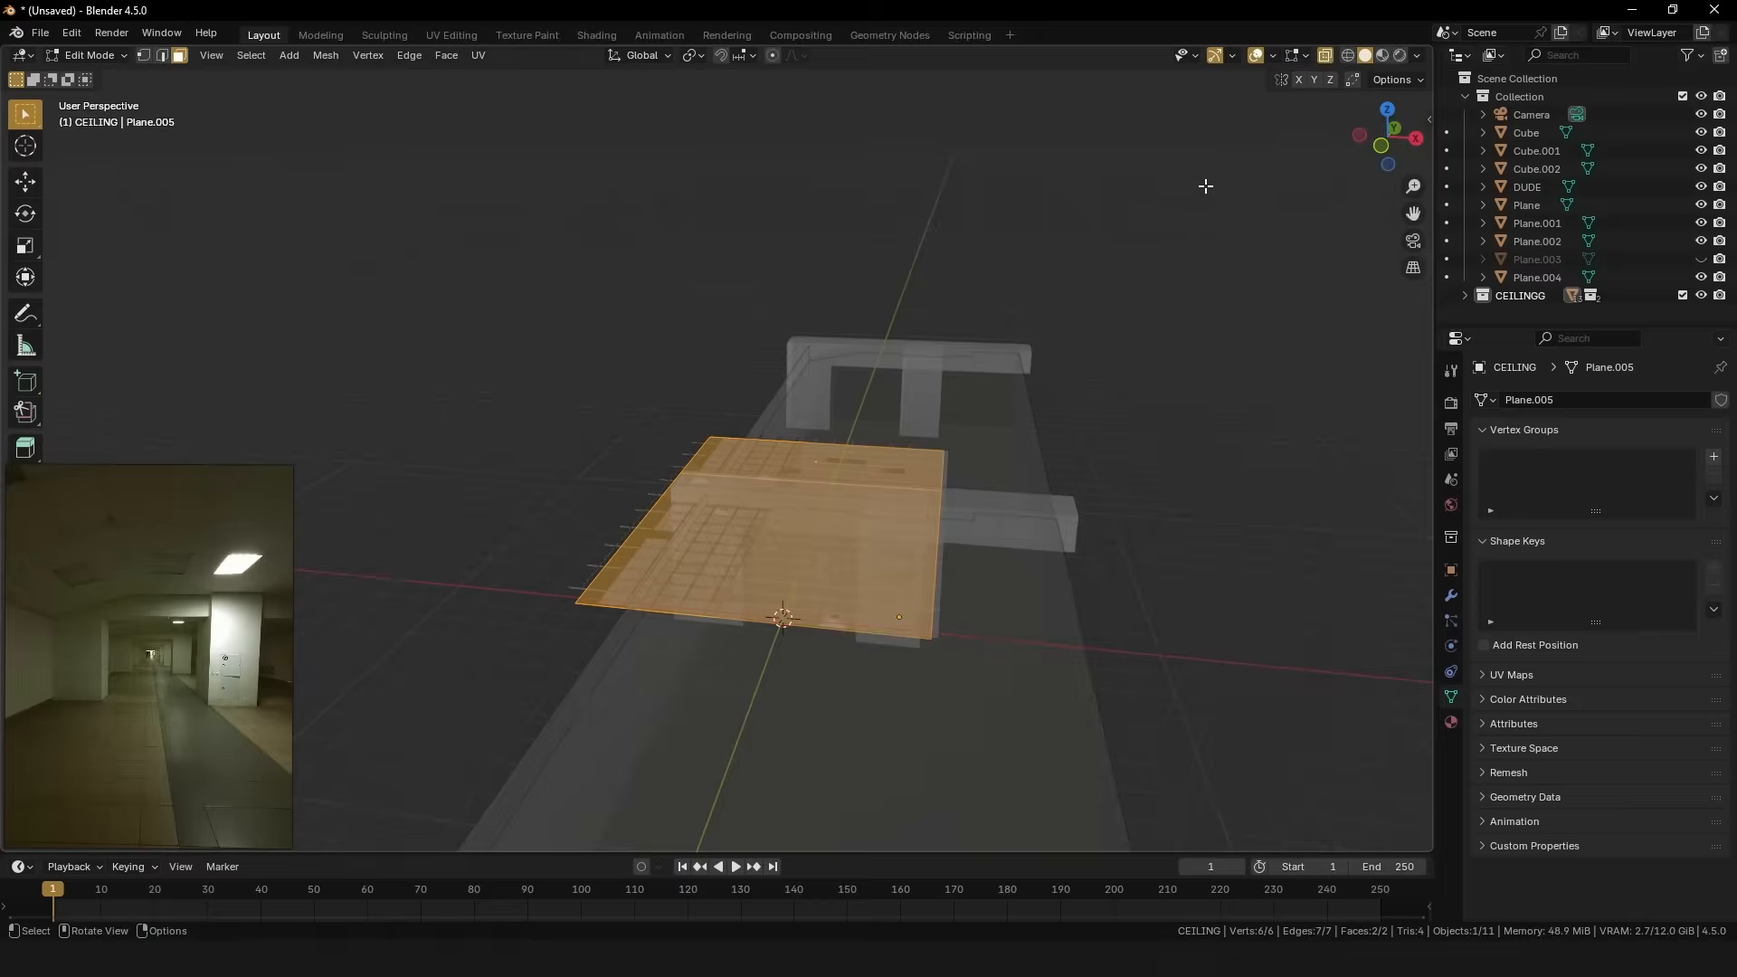
pyautogui.press('s')
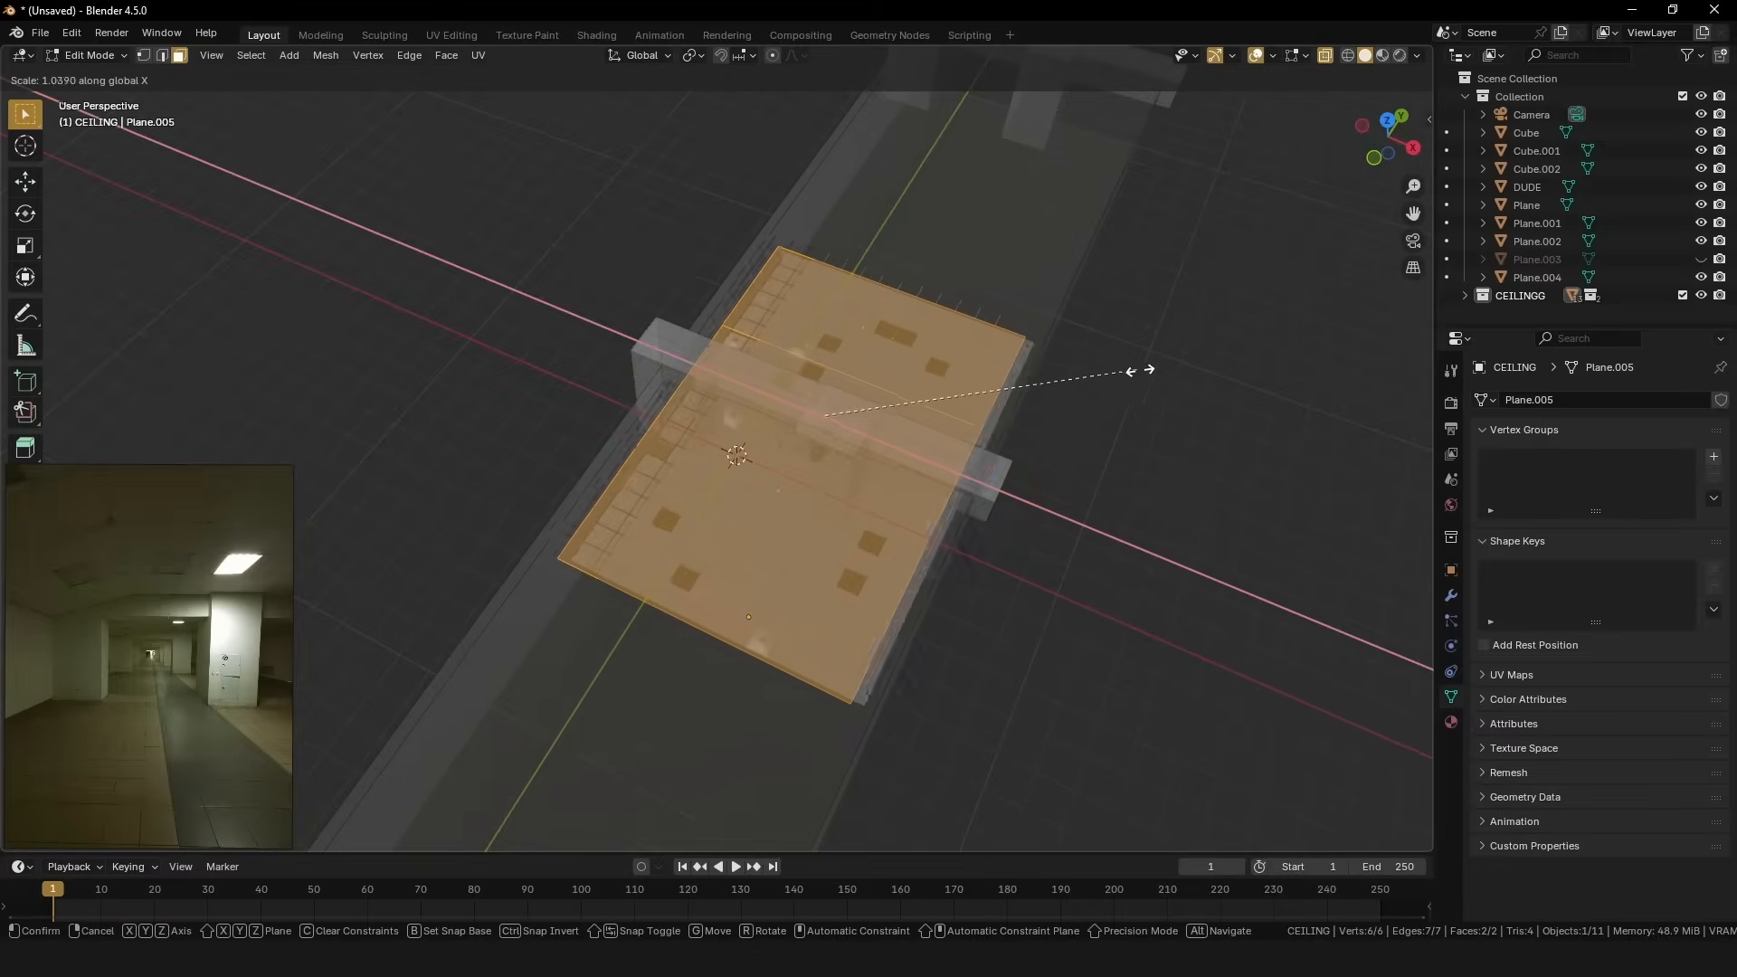
pyautogui.press('y')
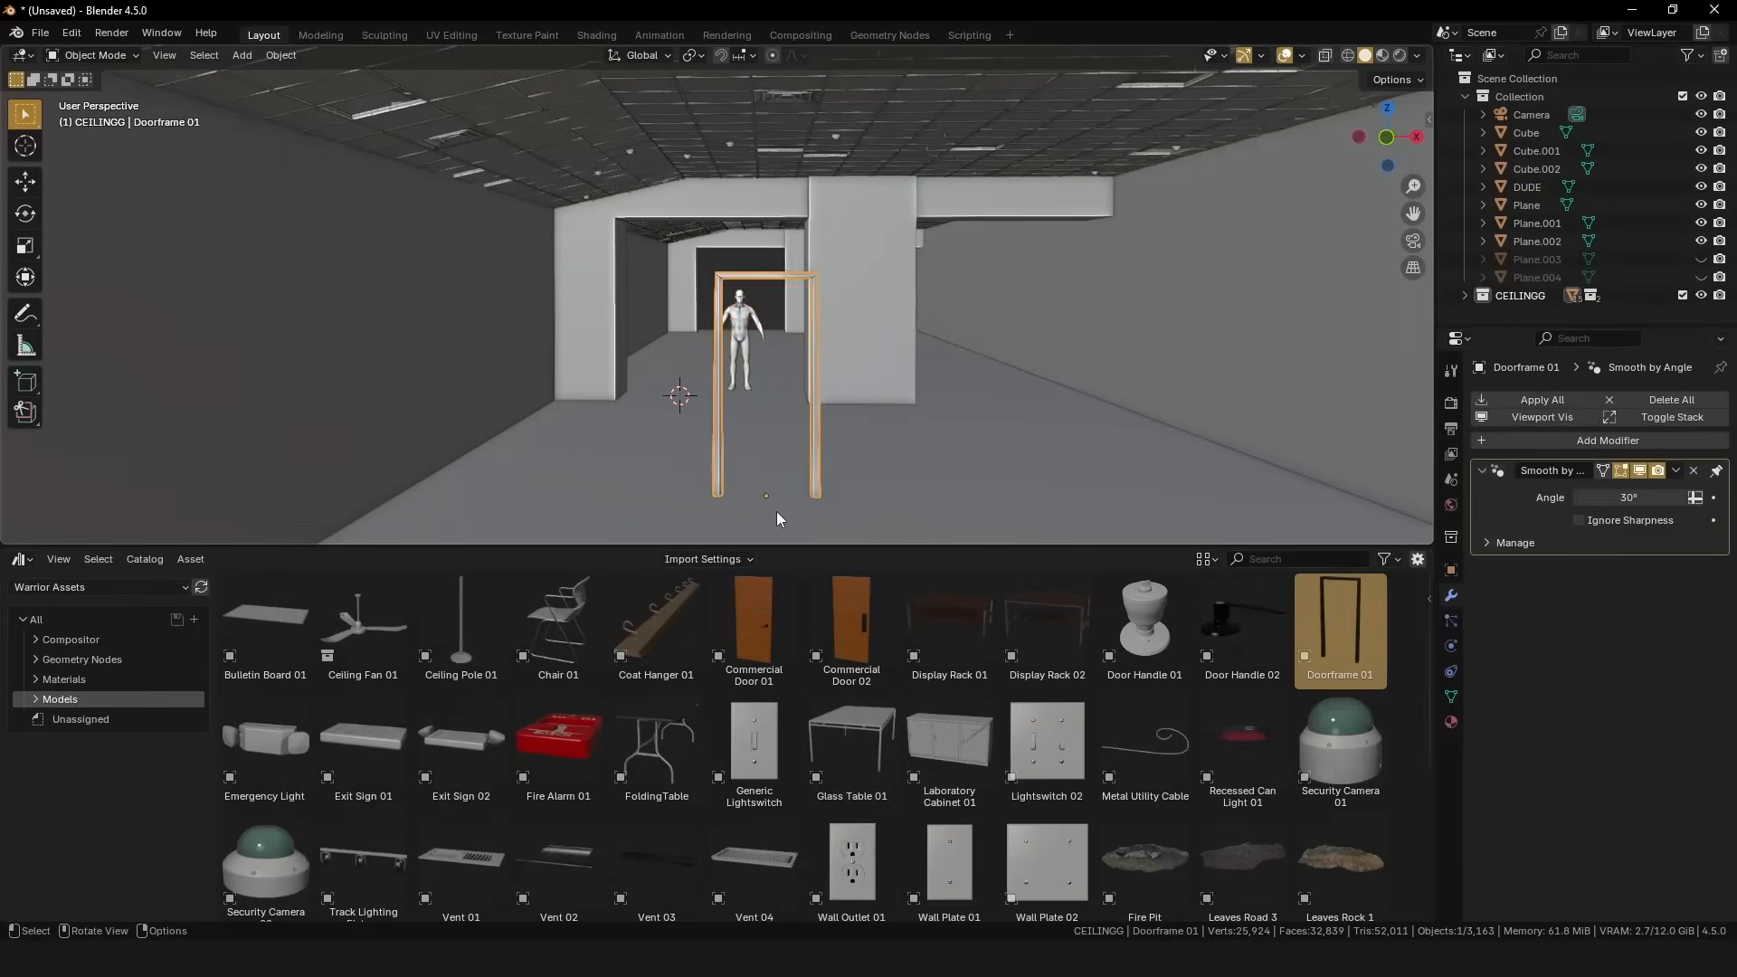
pyautogui.click(753, 624)
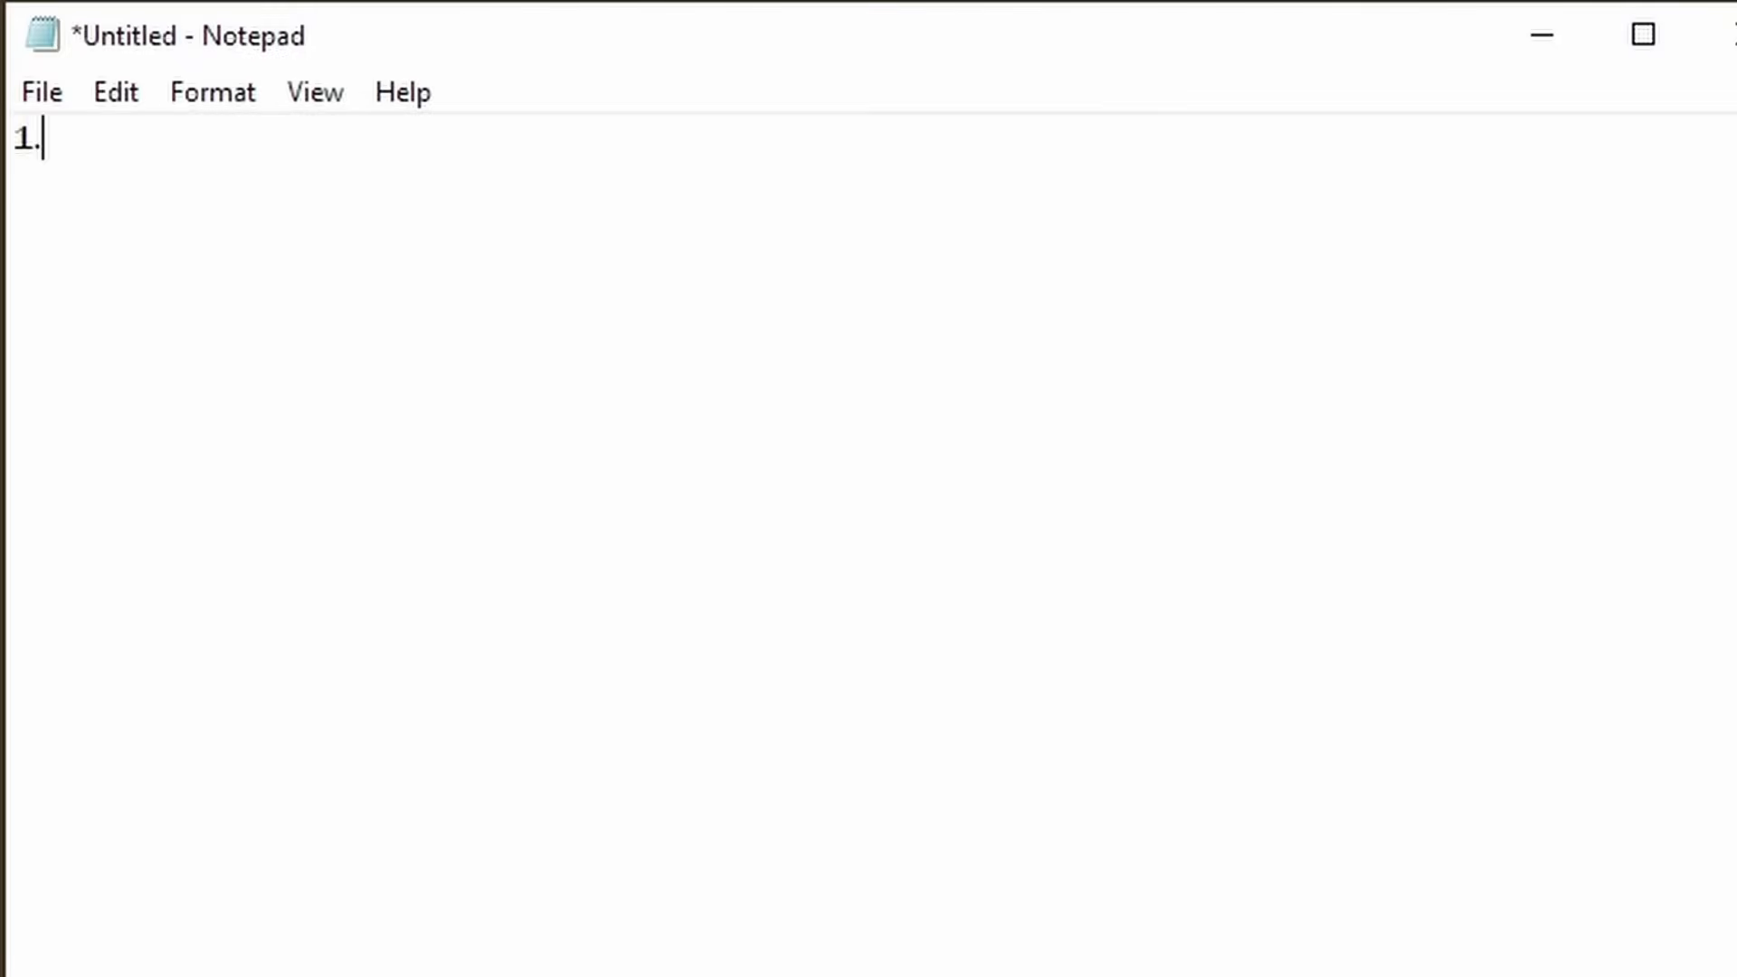
# Write '1. outlet' as the first item of the Notepad props list.
pyautogui.write('outlet')
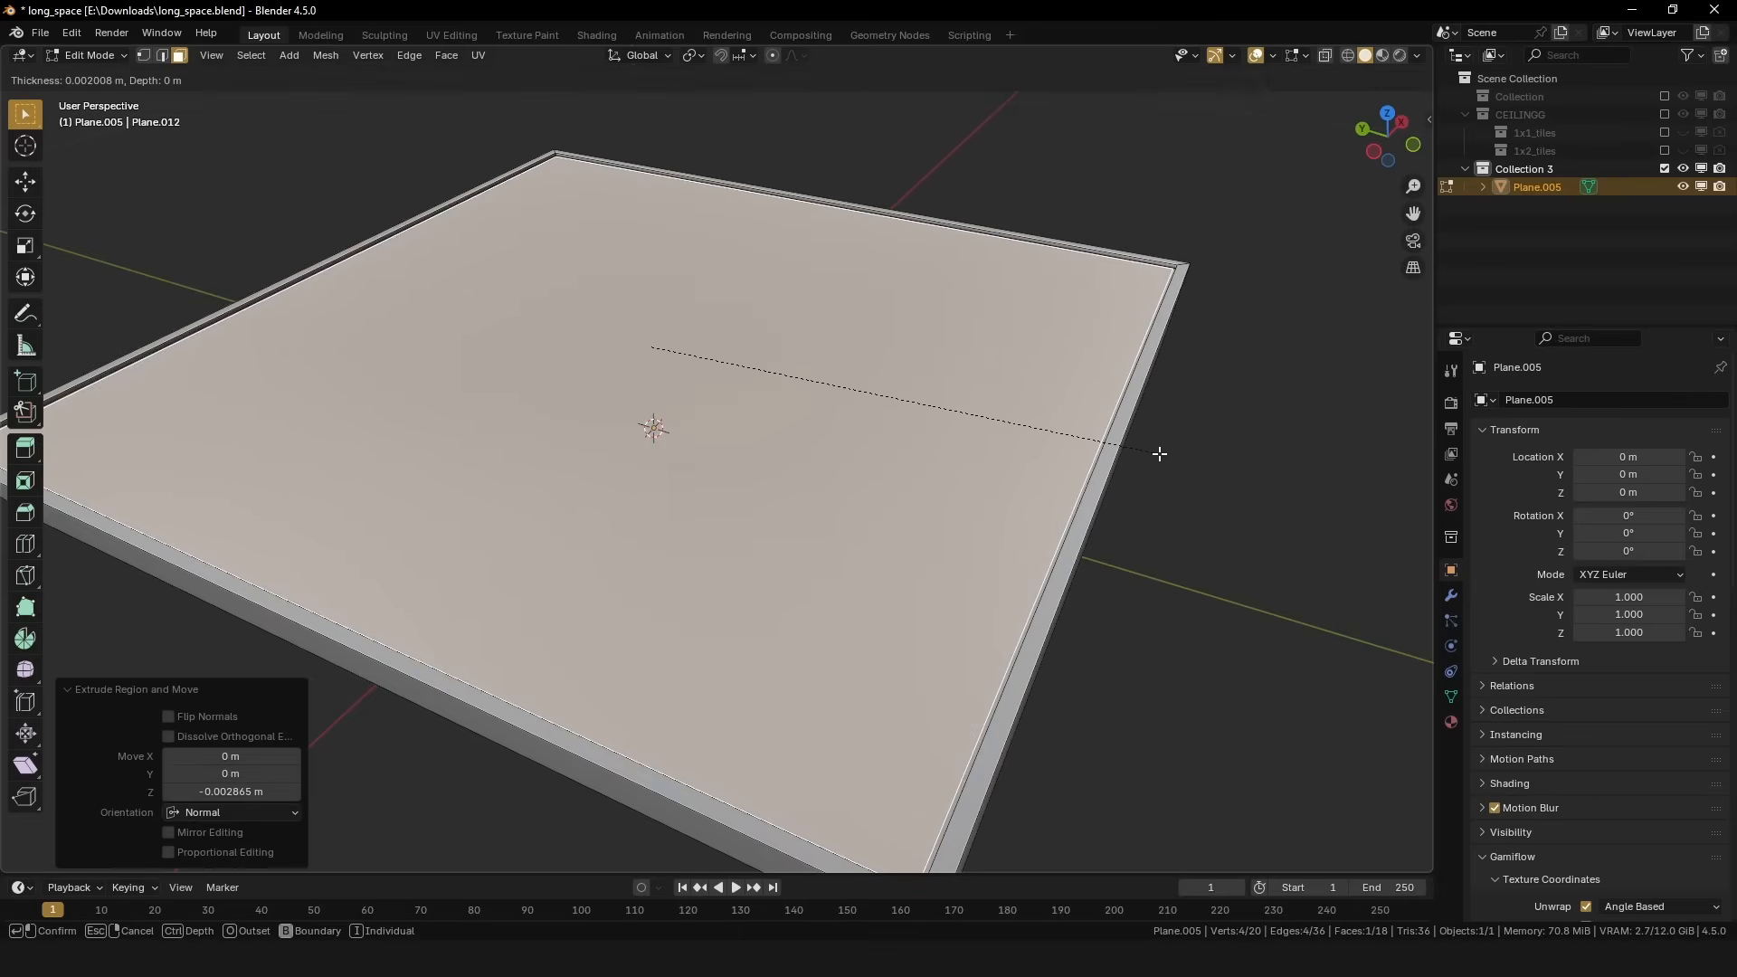
# Bevel the panel and give it light_emm emission (strength 30) and light_metal materials, named LIGHT.
pyautogui.press('Tab')
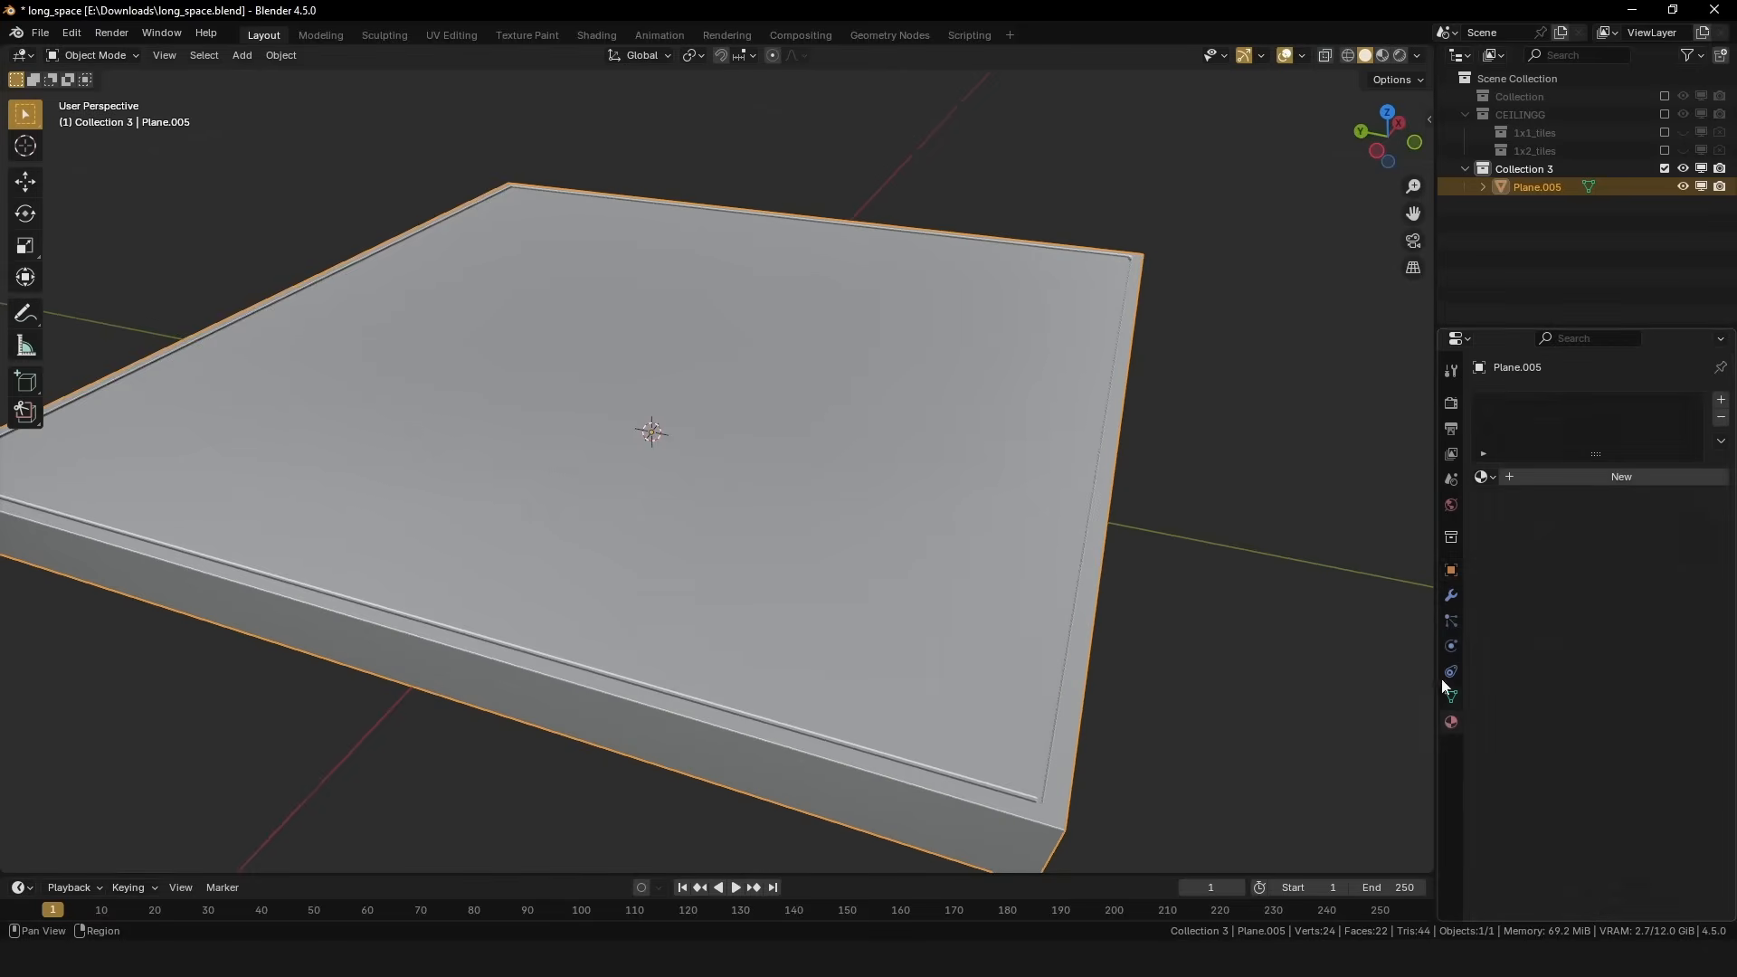
pyautogui.press('Tab')
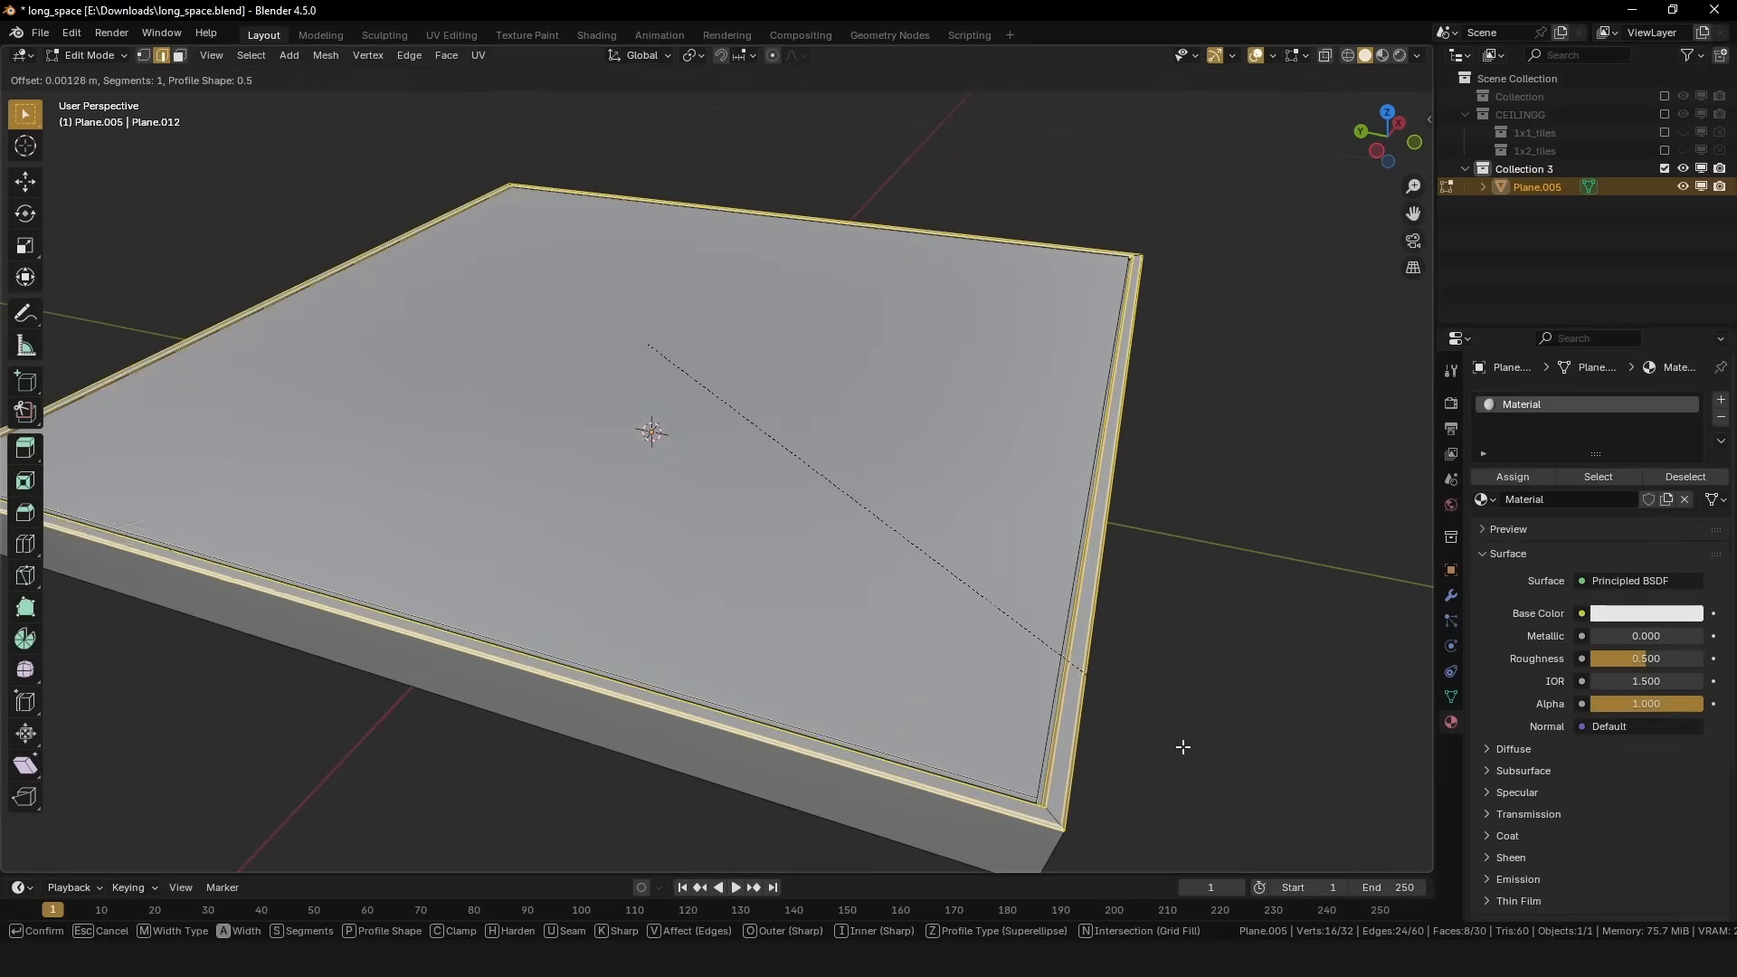
pyautogui.click(597, 35)
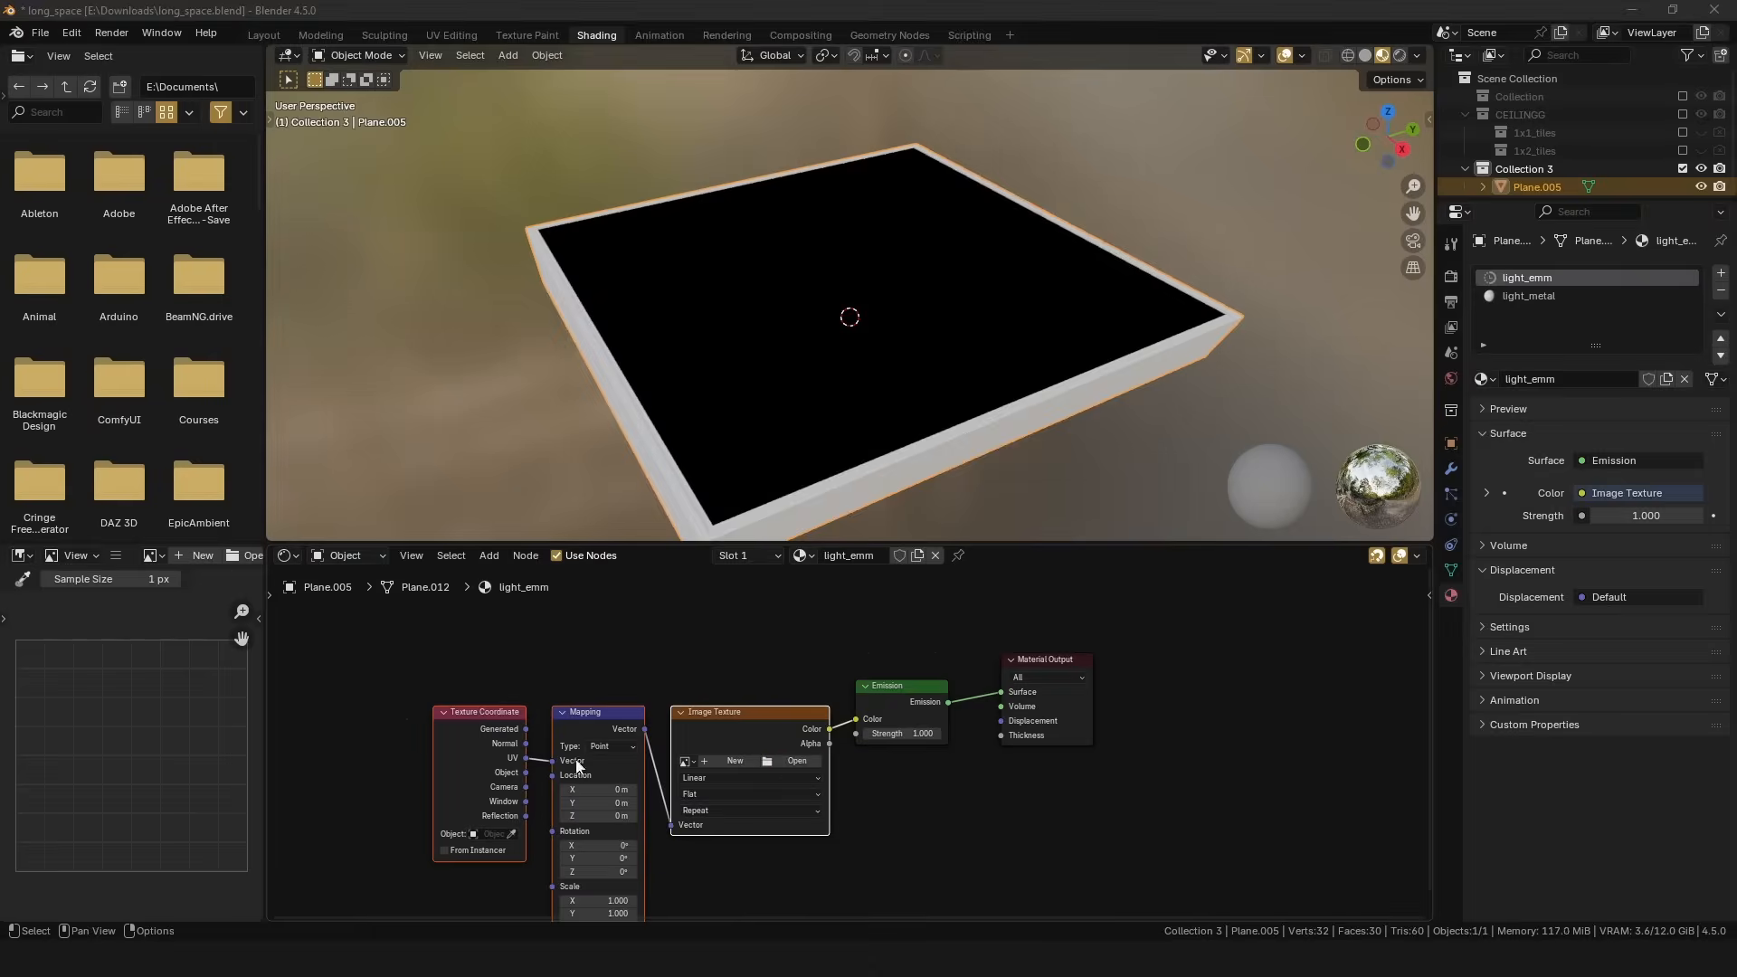
pyautogui.click(796, 761)
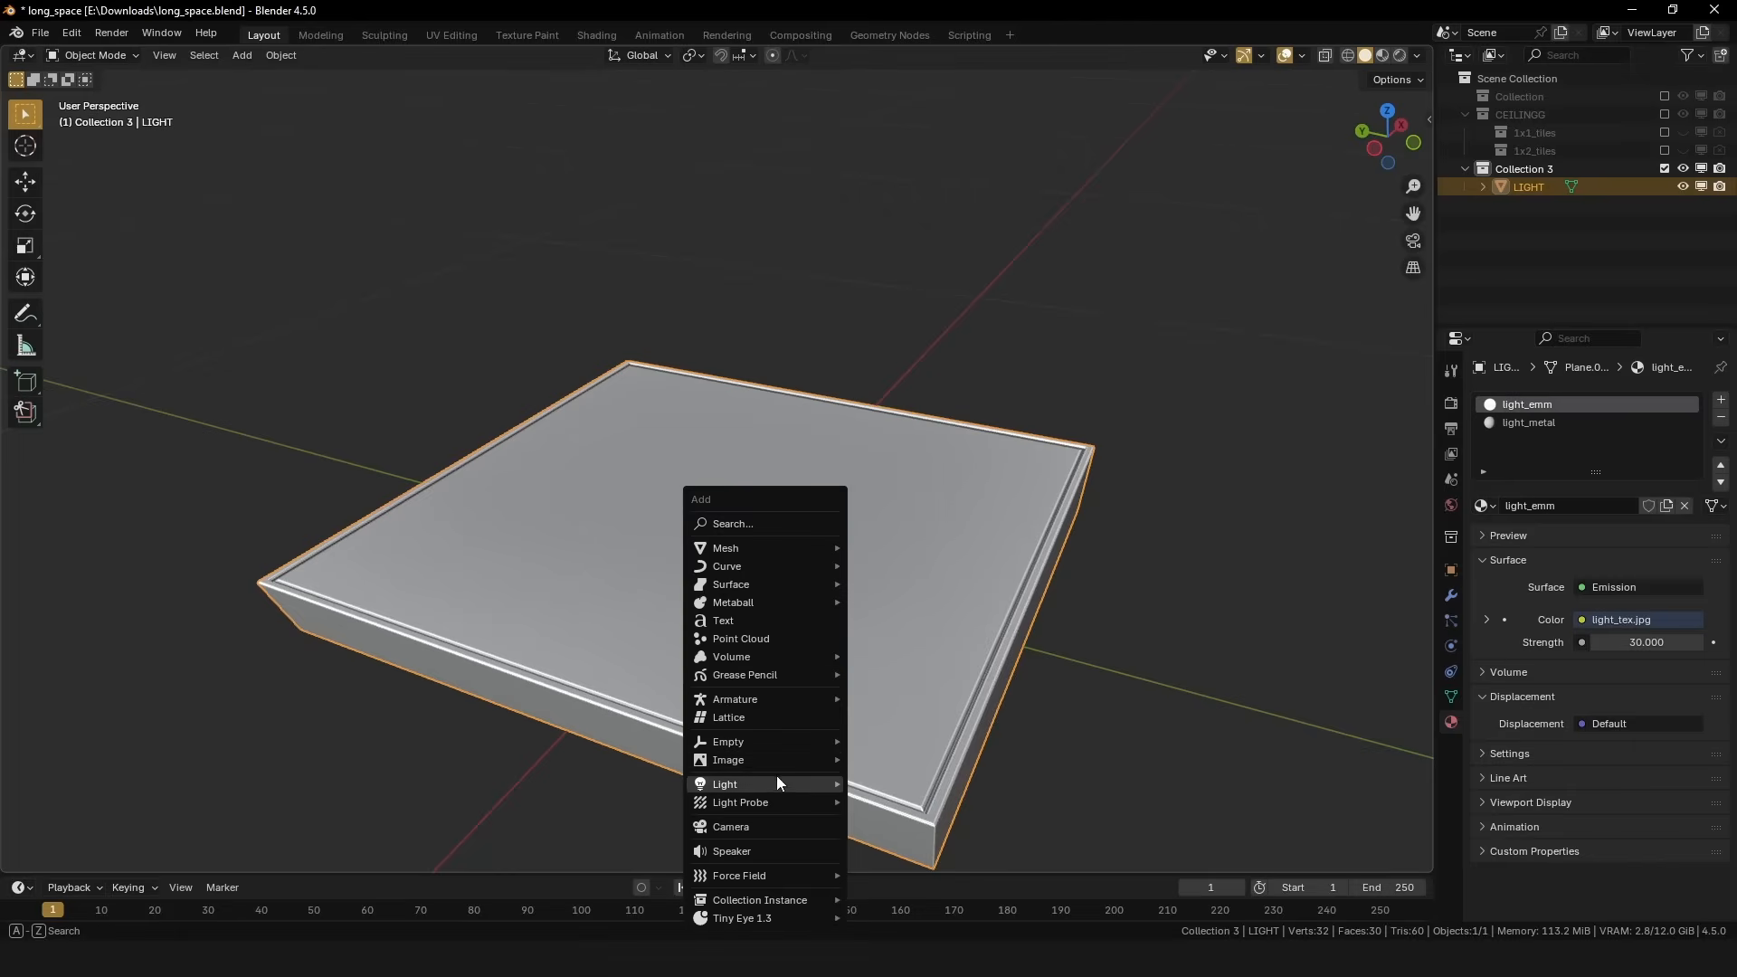
# Add corridor lights and apply the Dirty_Brown_ucgmaetew material to the floor plane.
pyautogui.click(724, 784)
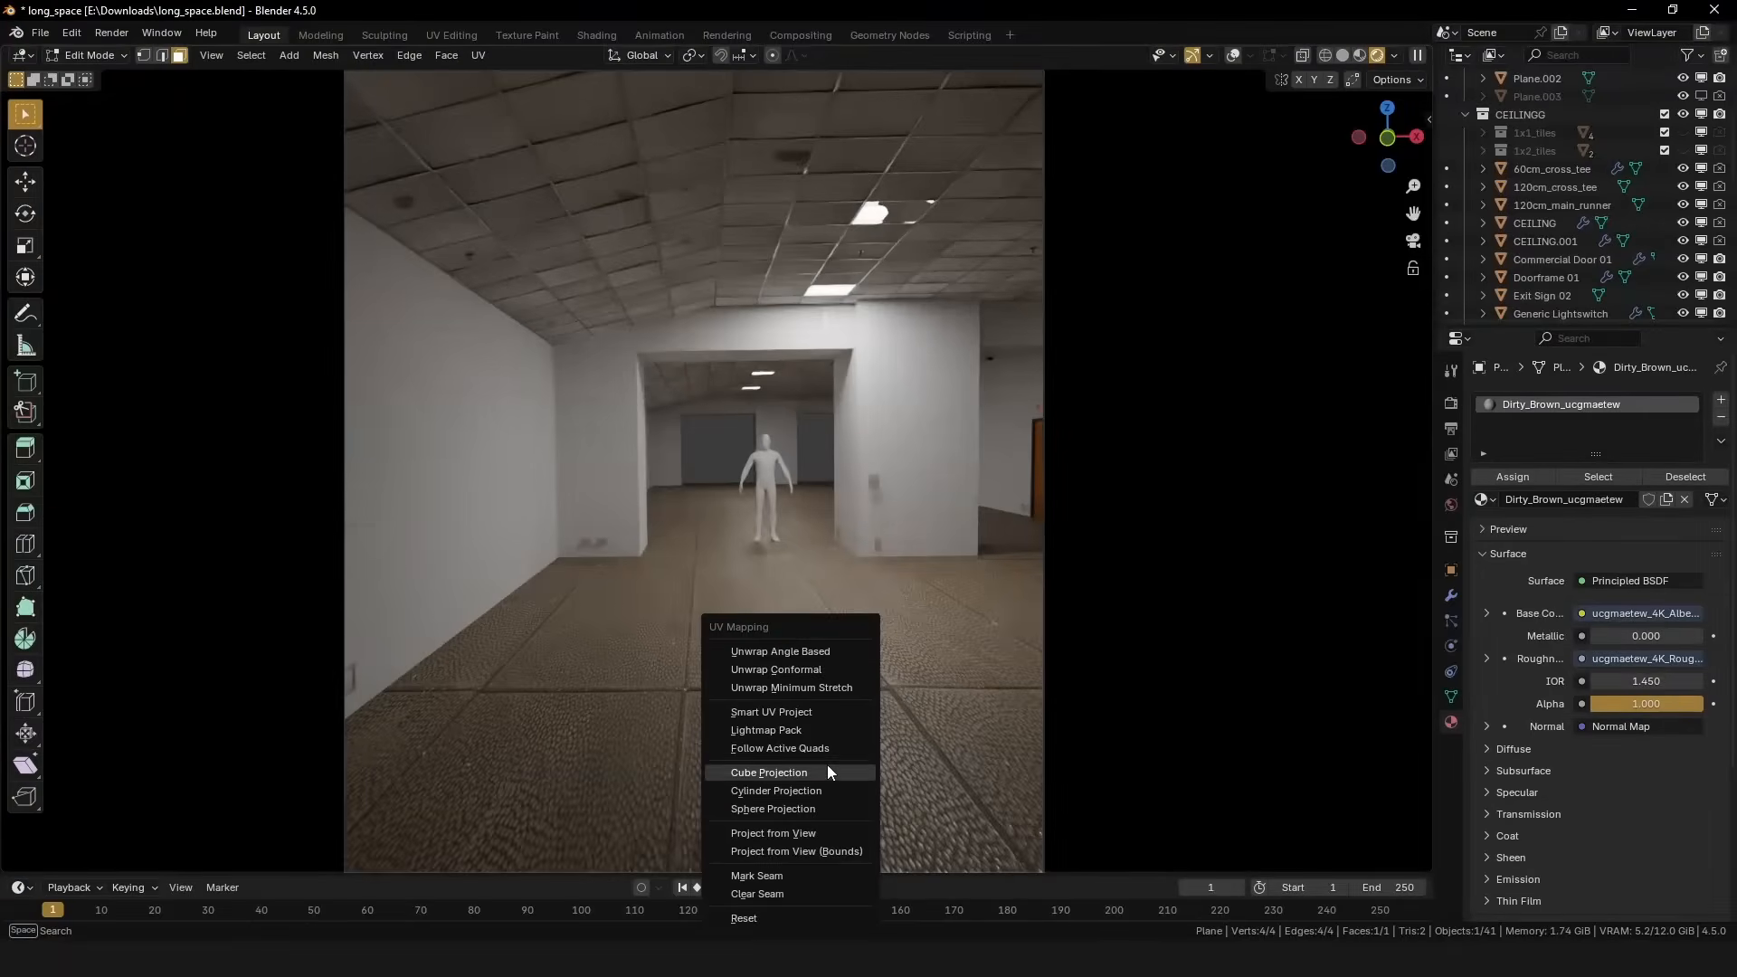
# Cube-project the floor UVs, add a roughness Color Ramp, and add Hue/Saturation/Value to wall01.
pyautogui.click(769, 772)
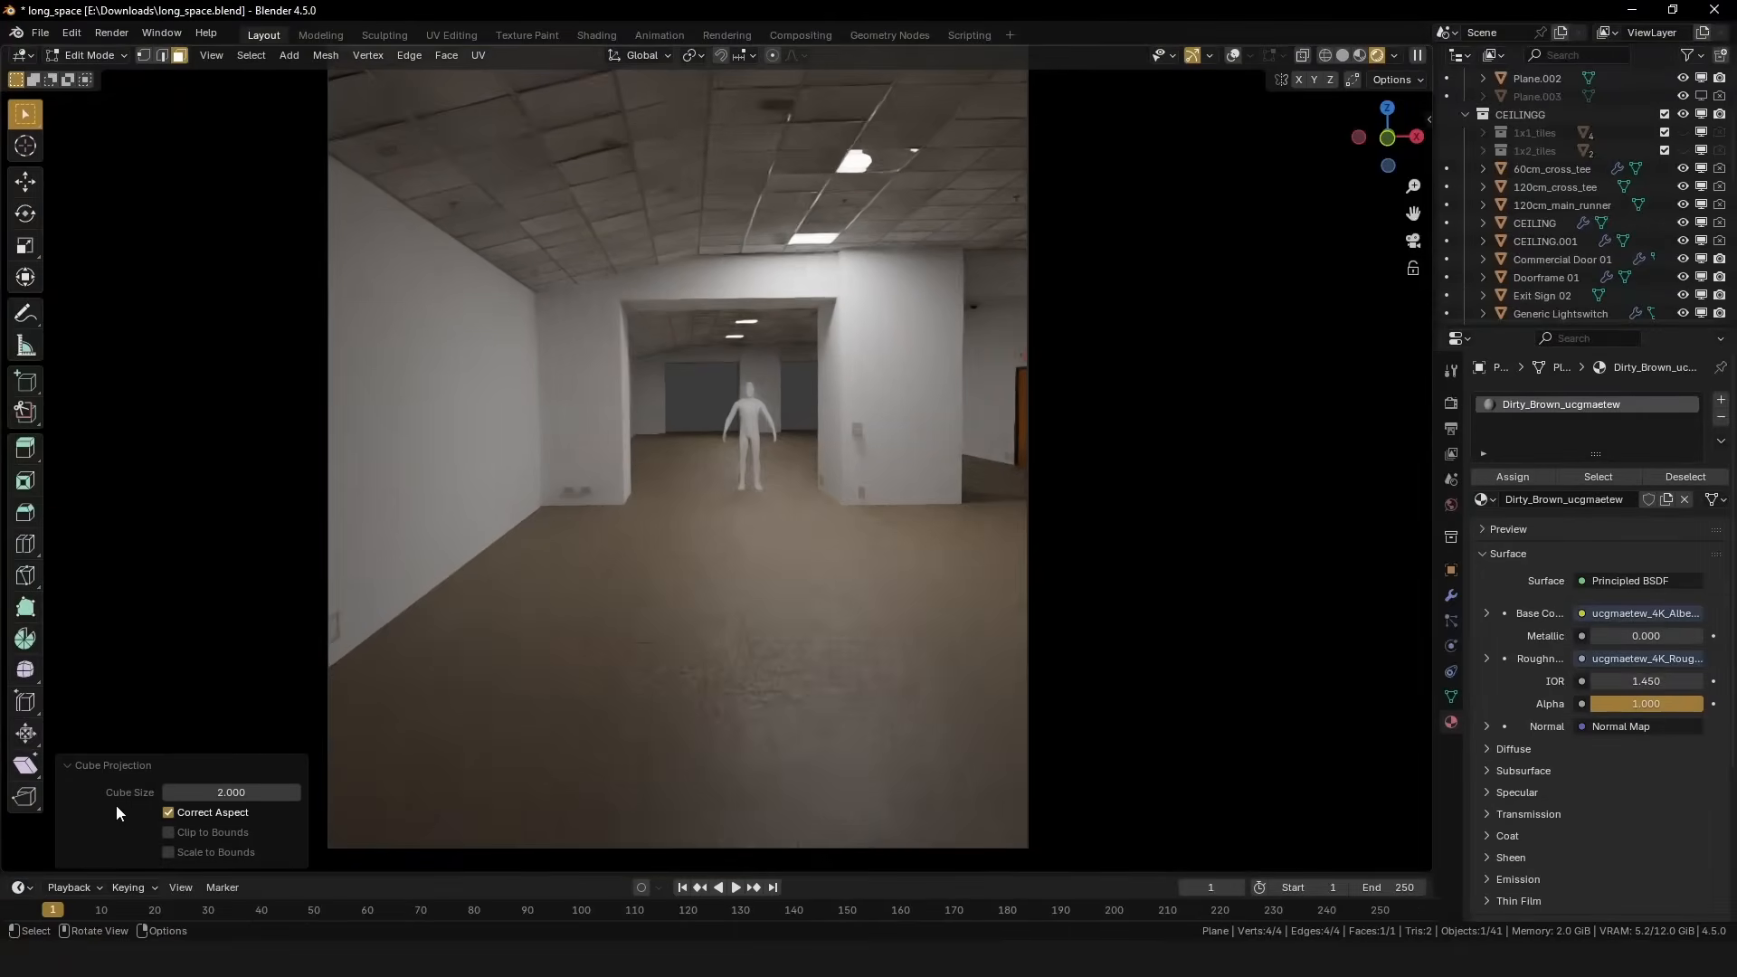
pyautogui.click(596, 34)
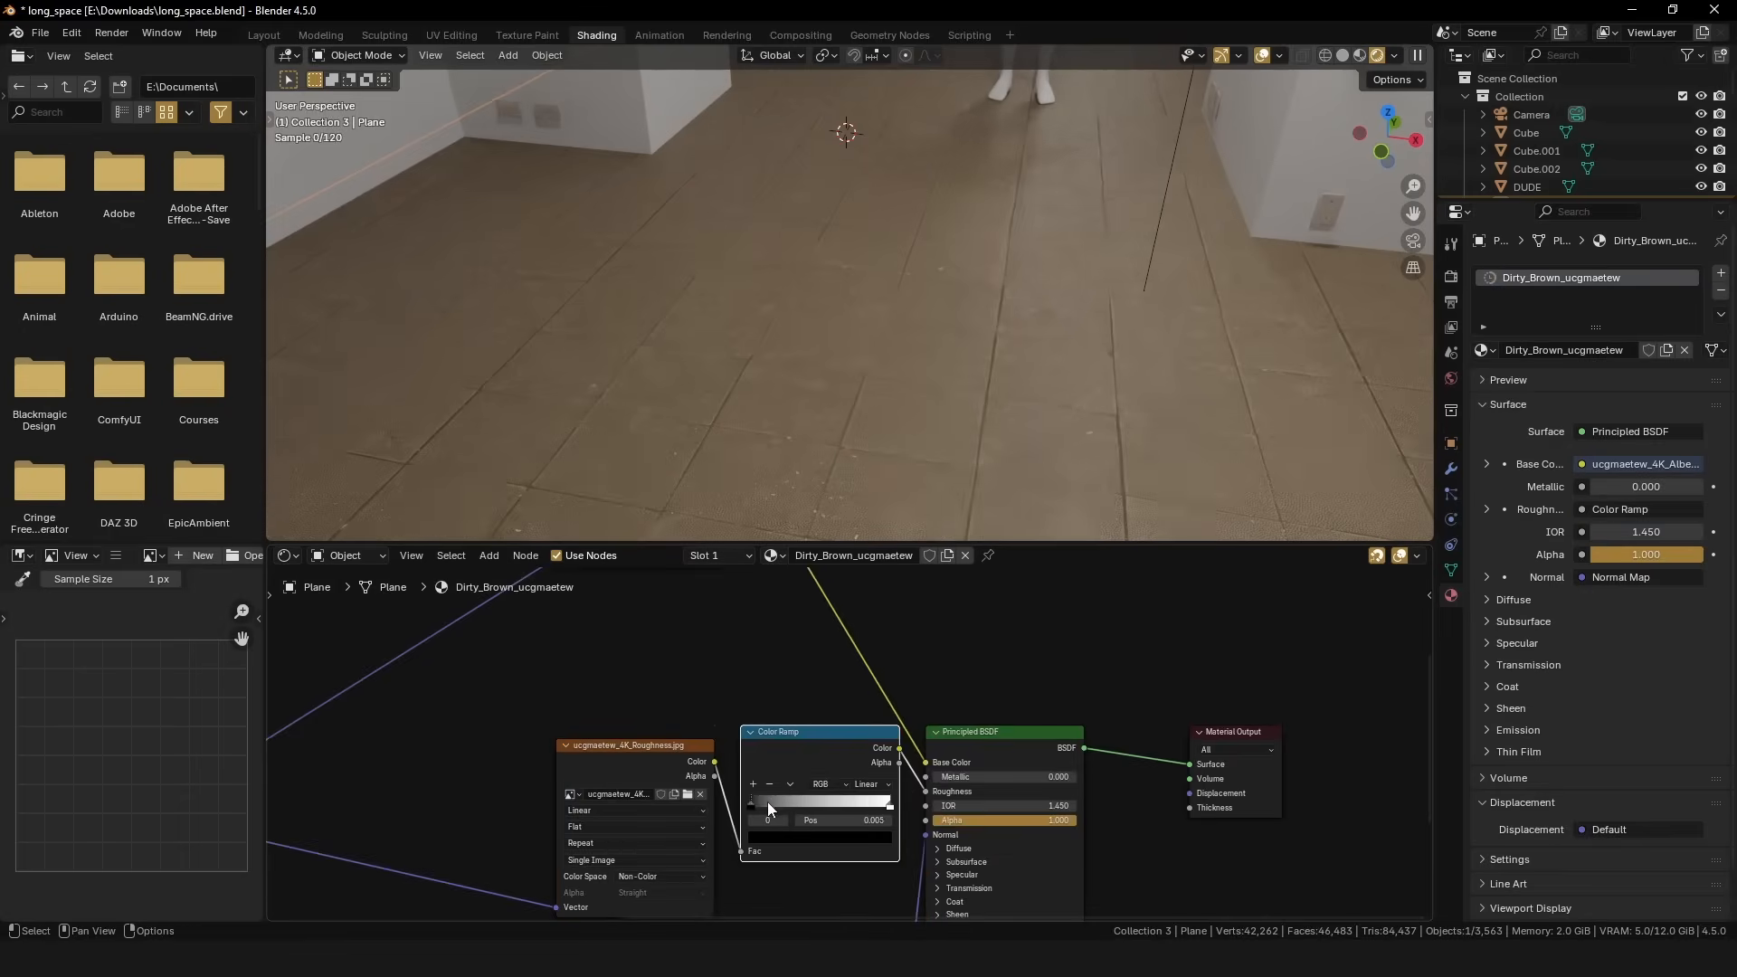
pyautogui.moveTo(776, 803); pyautogui.dragTo(842, 802)
pyautogui.write('h')
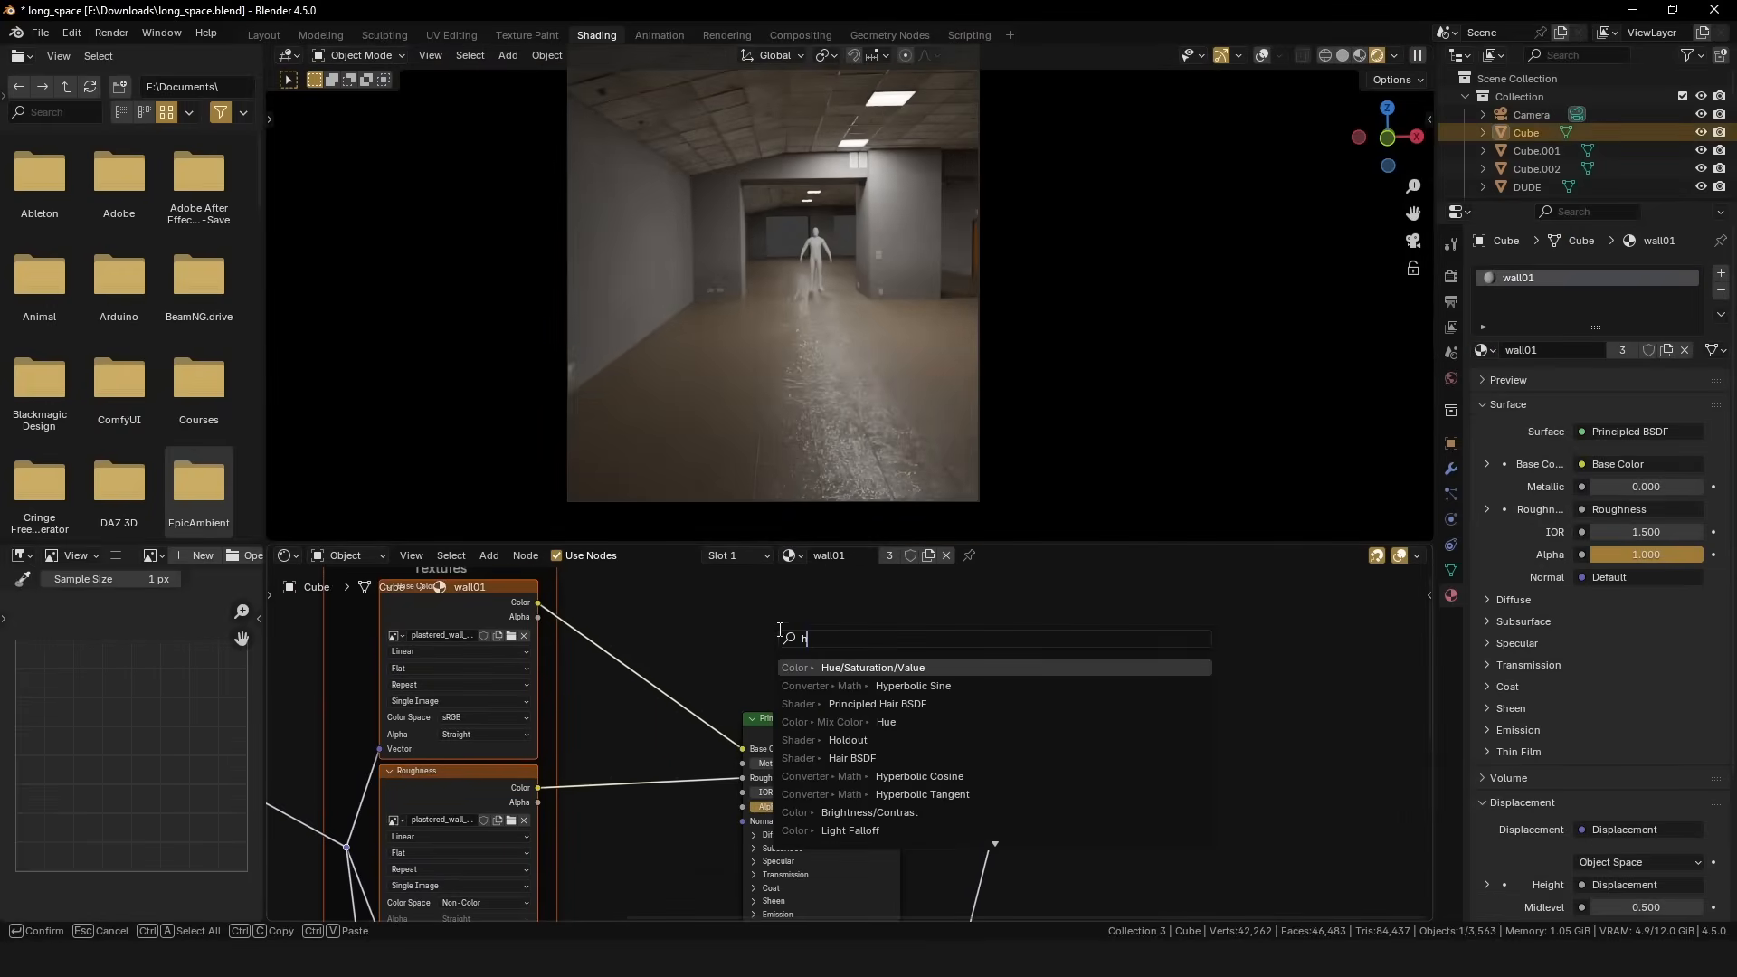
pyautogui.click(872, 667)
pyautogui.write('mul')
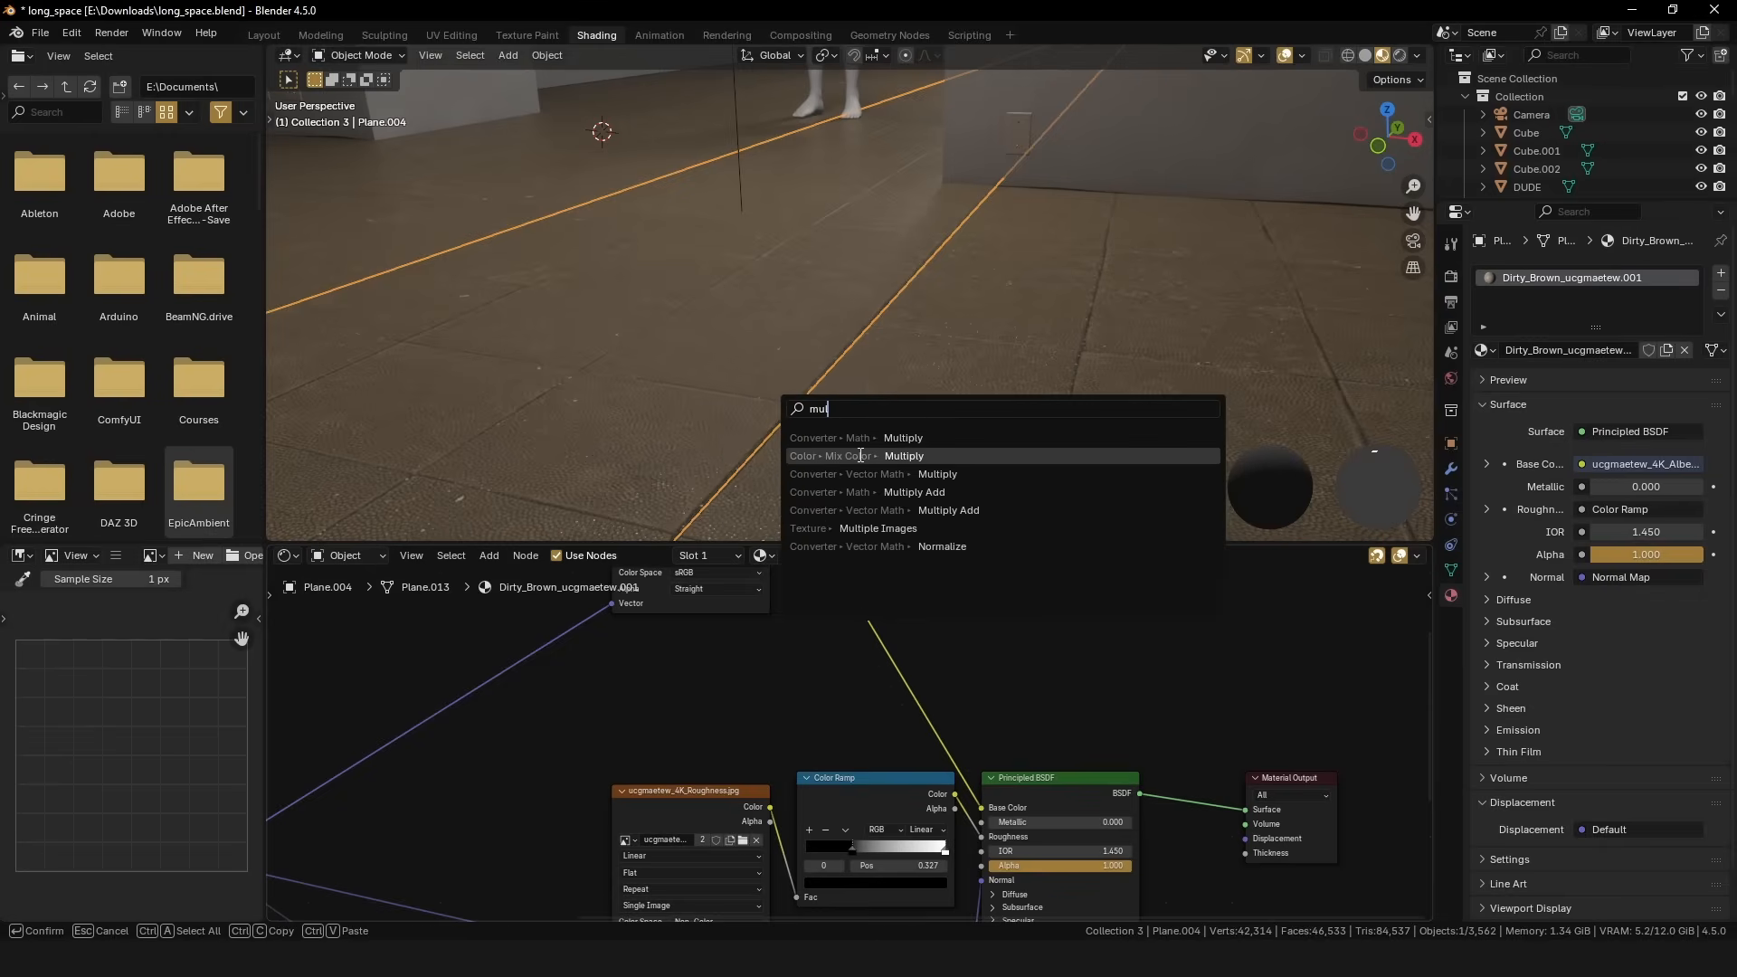
# Multiply-blend a dark teal (#496462) colour over the second floor section's tile texture.
pyautogui.click(904, 455)
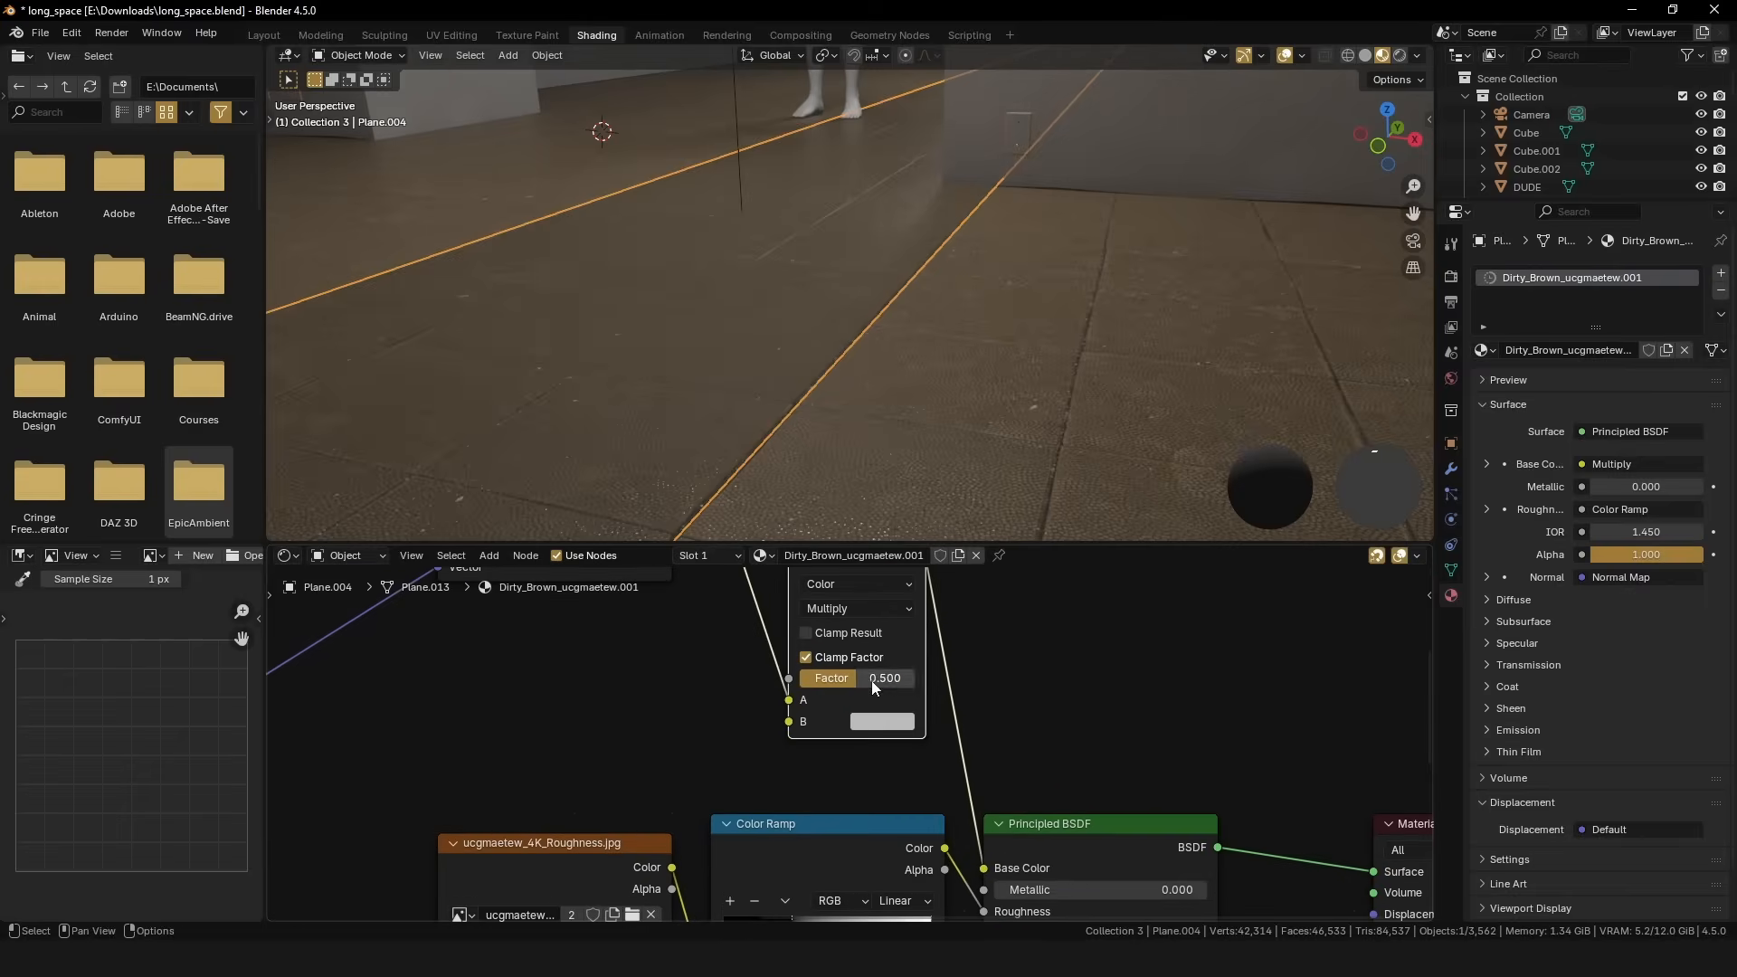
pyautogui.click(883, 721)
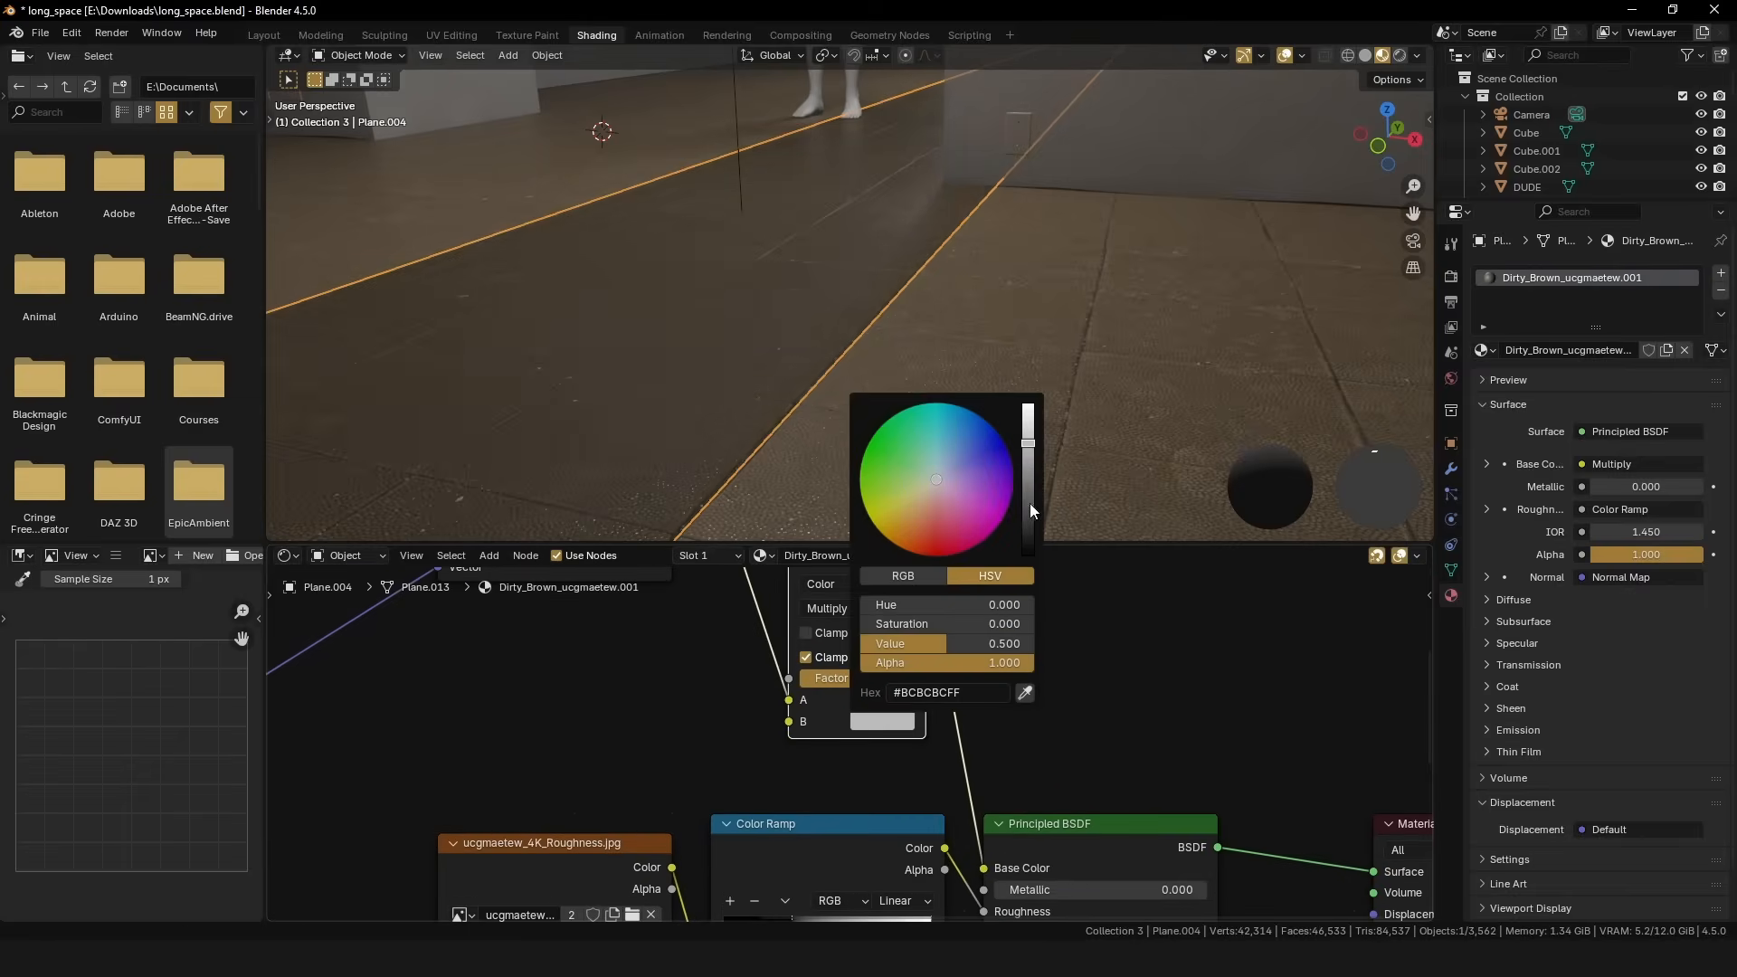
pyautogui.moveTo(1029, 449); pyautogui.dragTo(1030, 497)
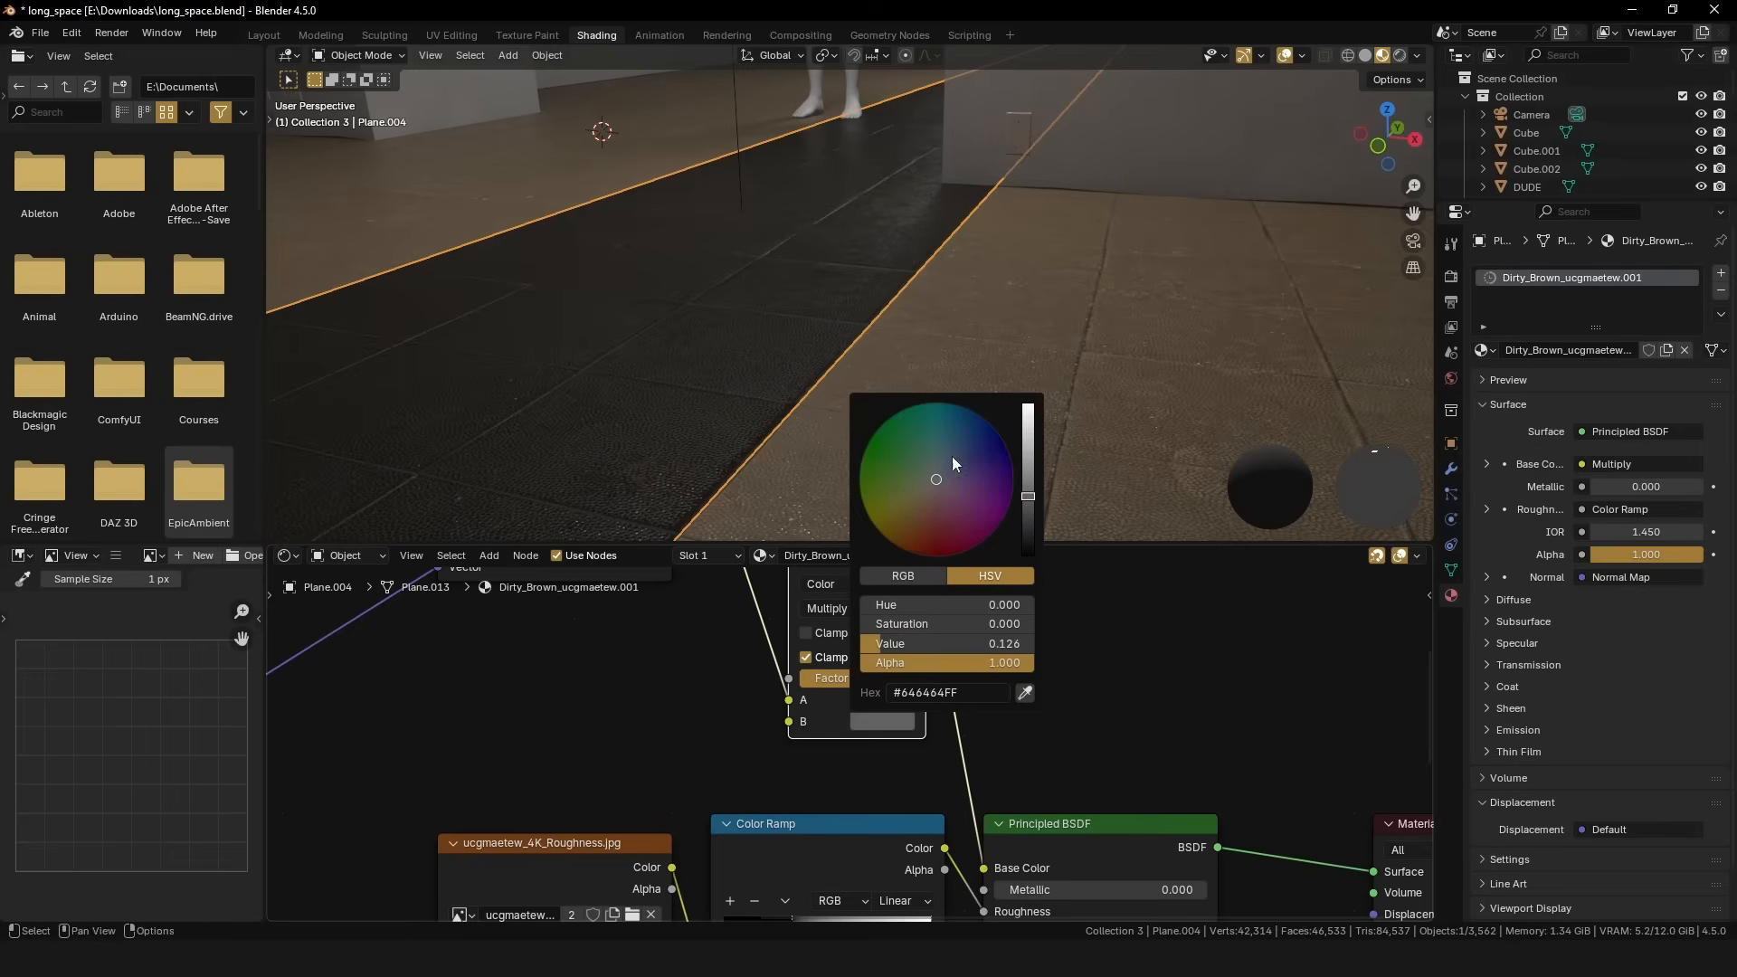
pyautogui.moveTo(936, 478); pyautogui.dragTo(934, 457)
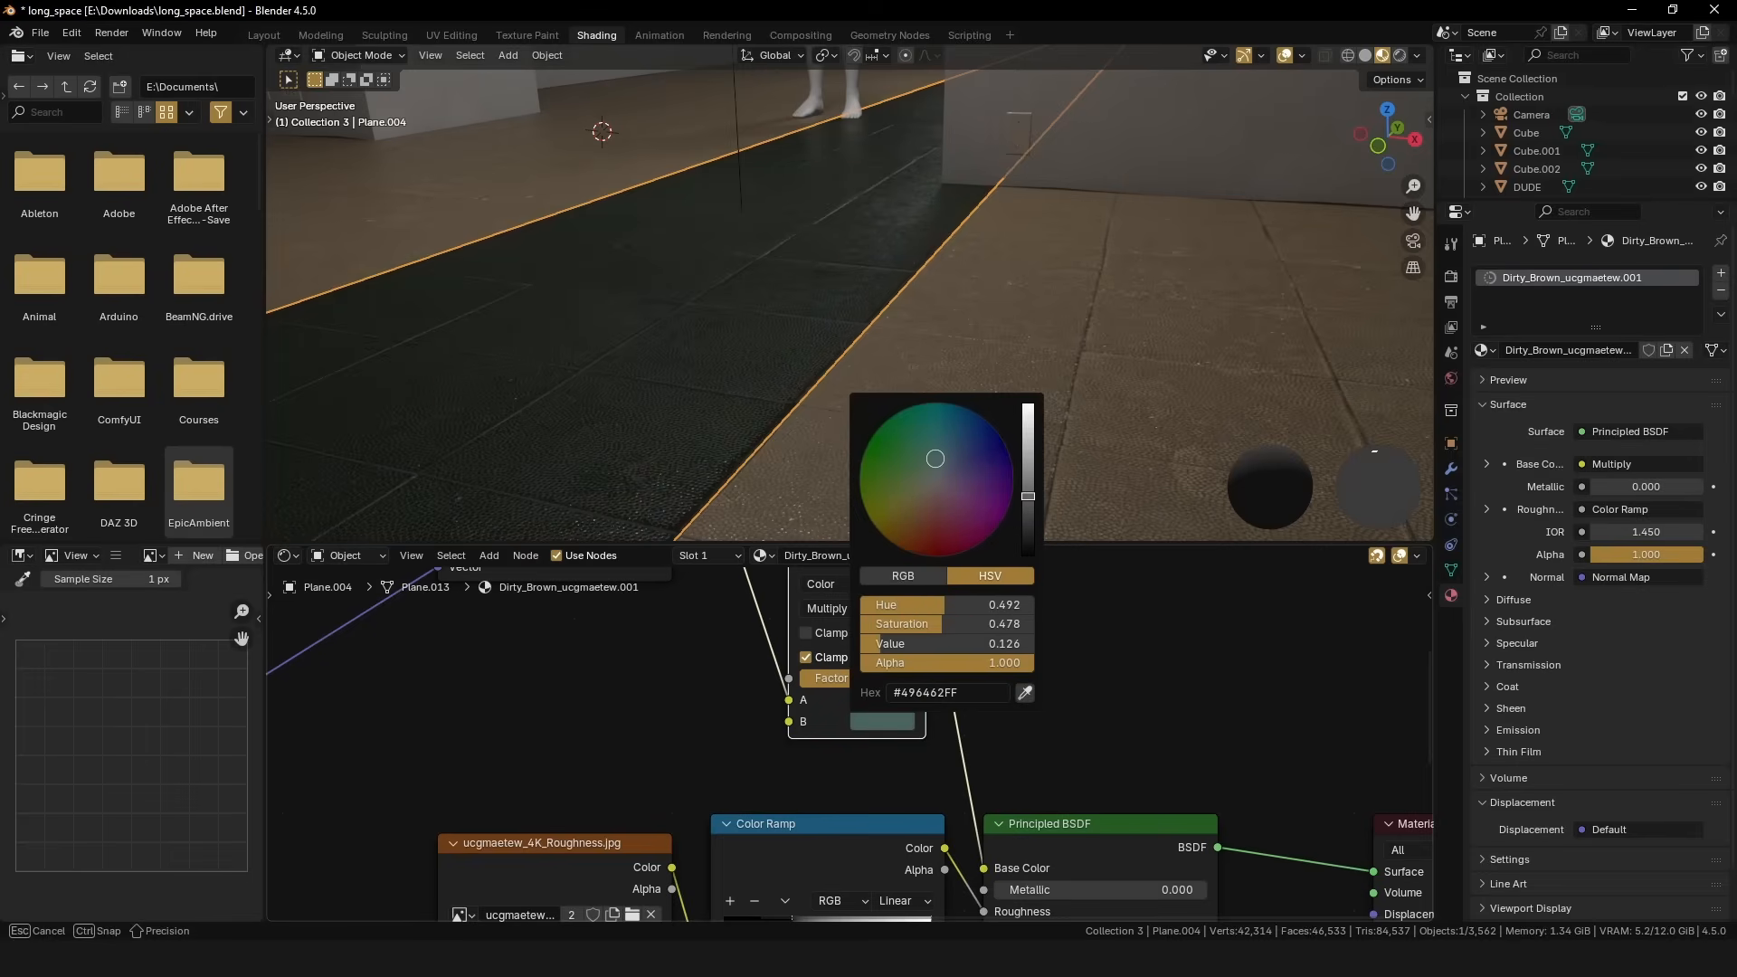
pyautogui.click(1314, 238)
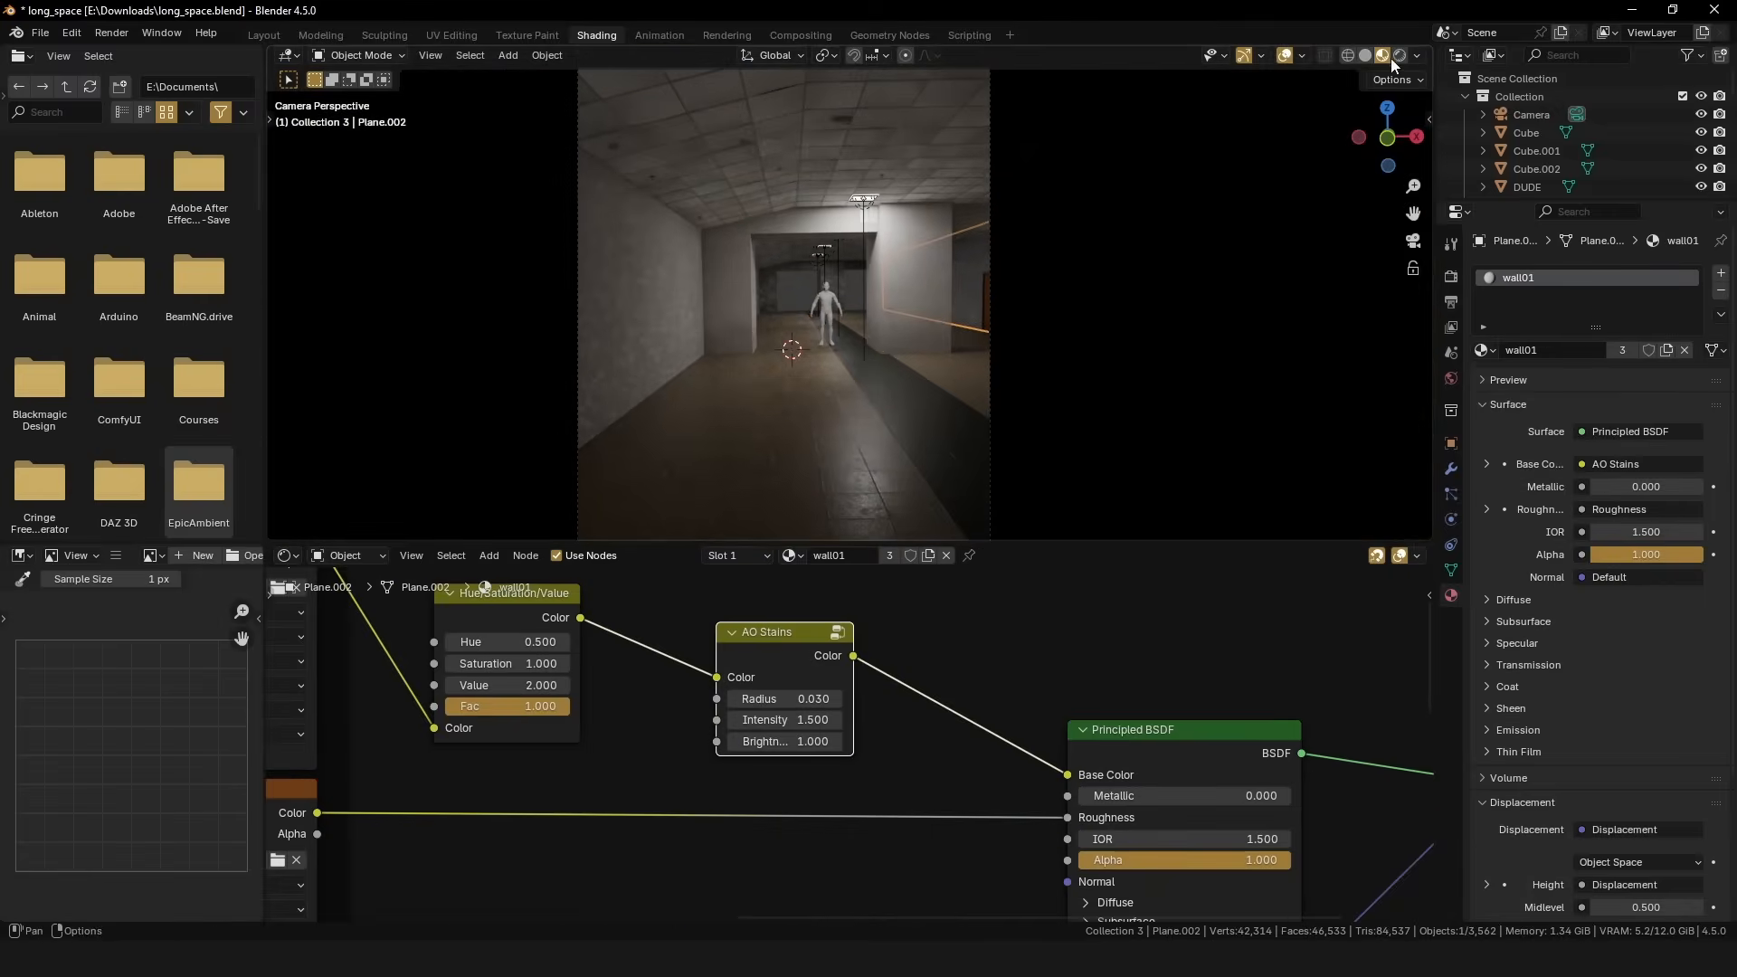
# Multiply a yellow tint into the wall colour after AO Stains at factor 0.3.
pyautogui.click(1378, 55)
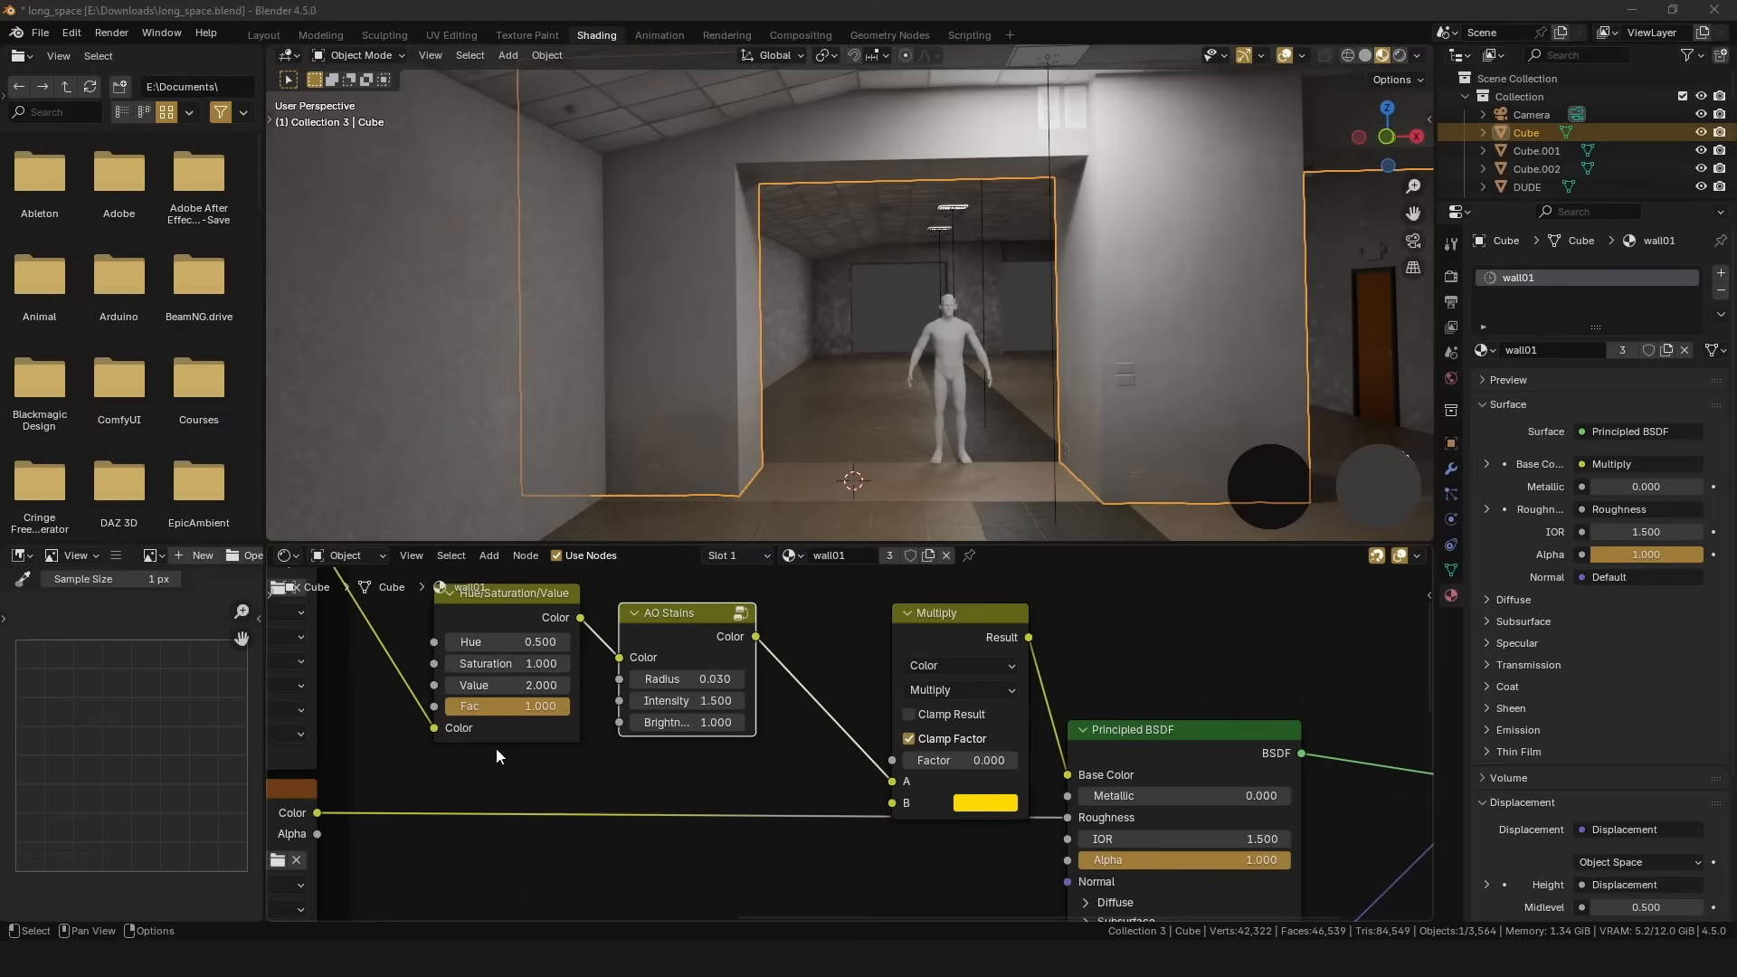
pyautogui.moveTo(958, 760); pyautogui.dragTo(988, 760)
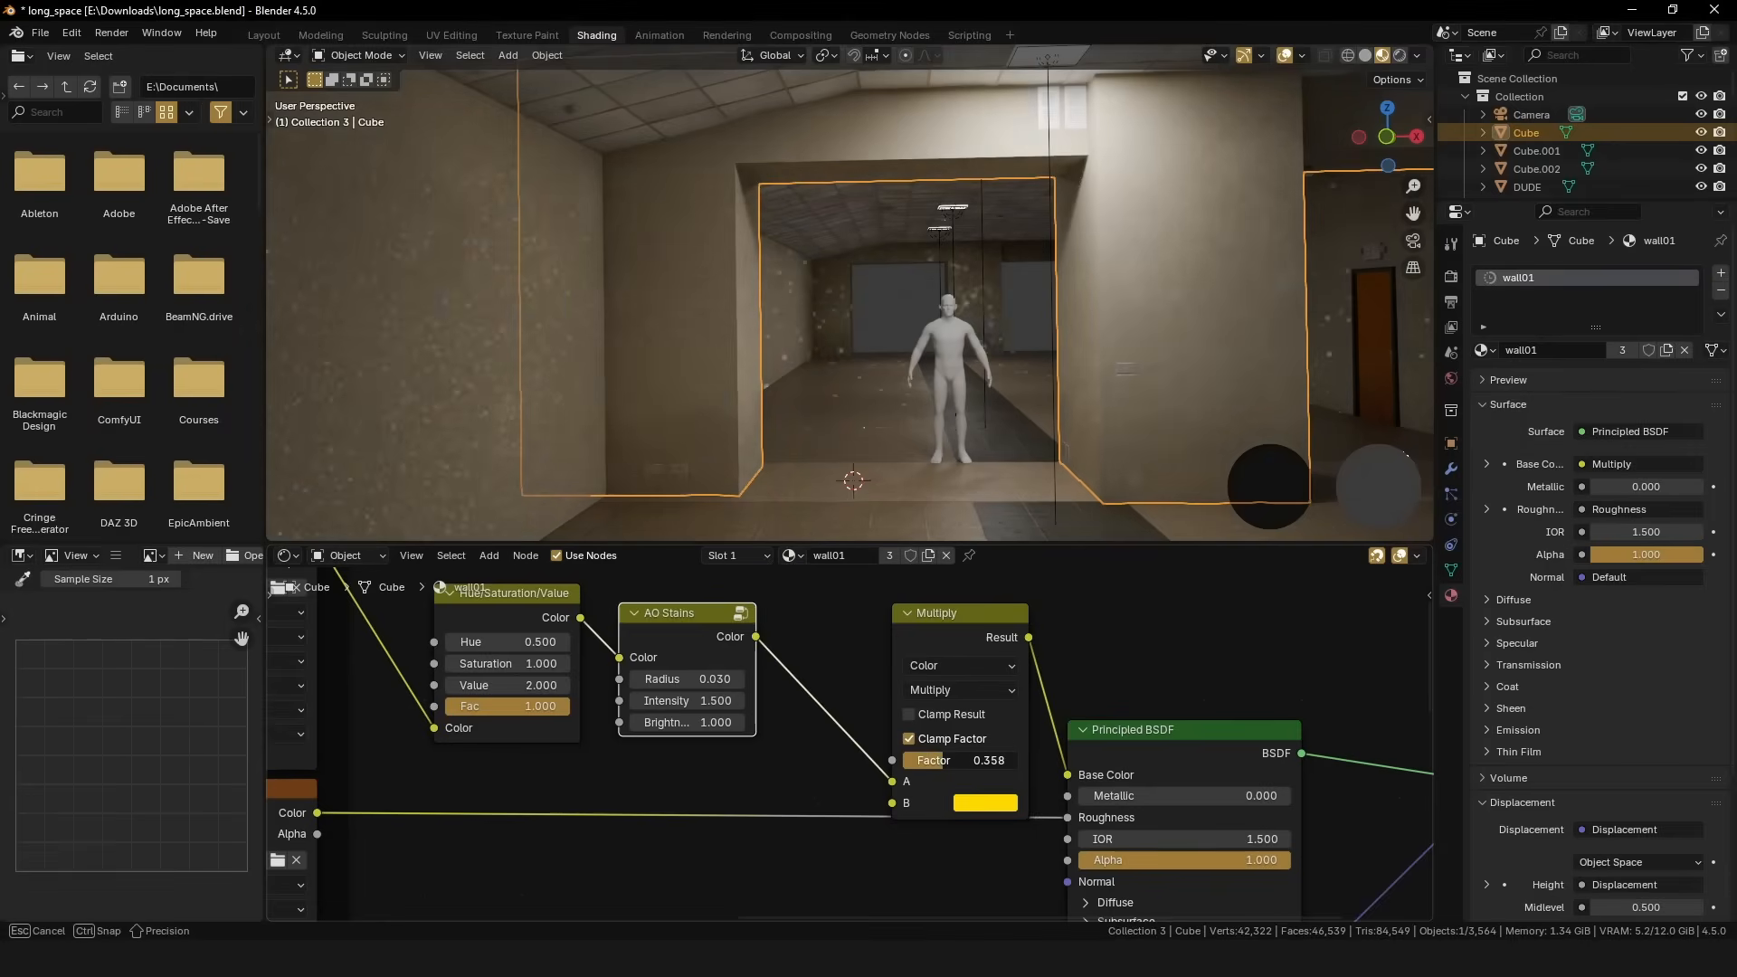
pyautogui.moveTo(986, 760); pyautogui.dragTo(952, 760)
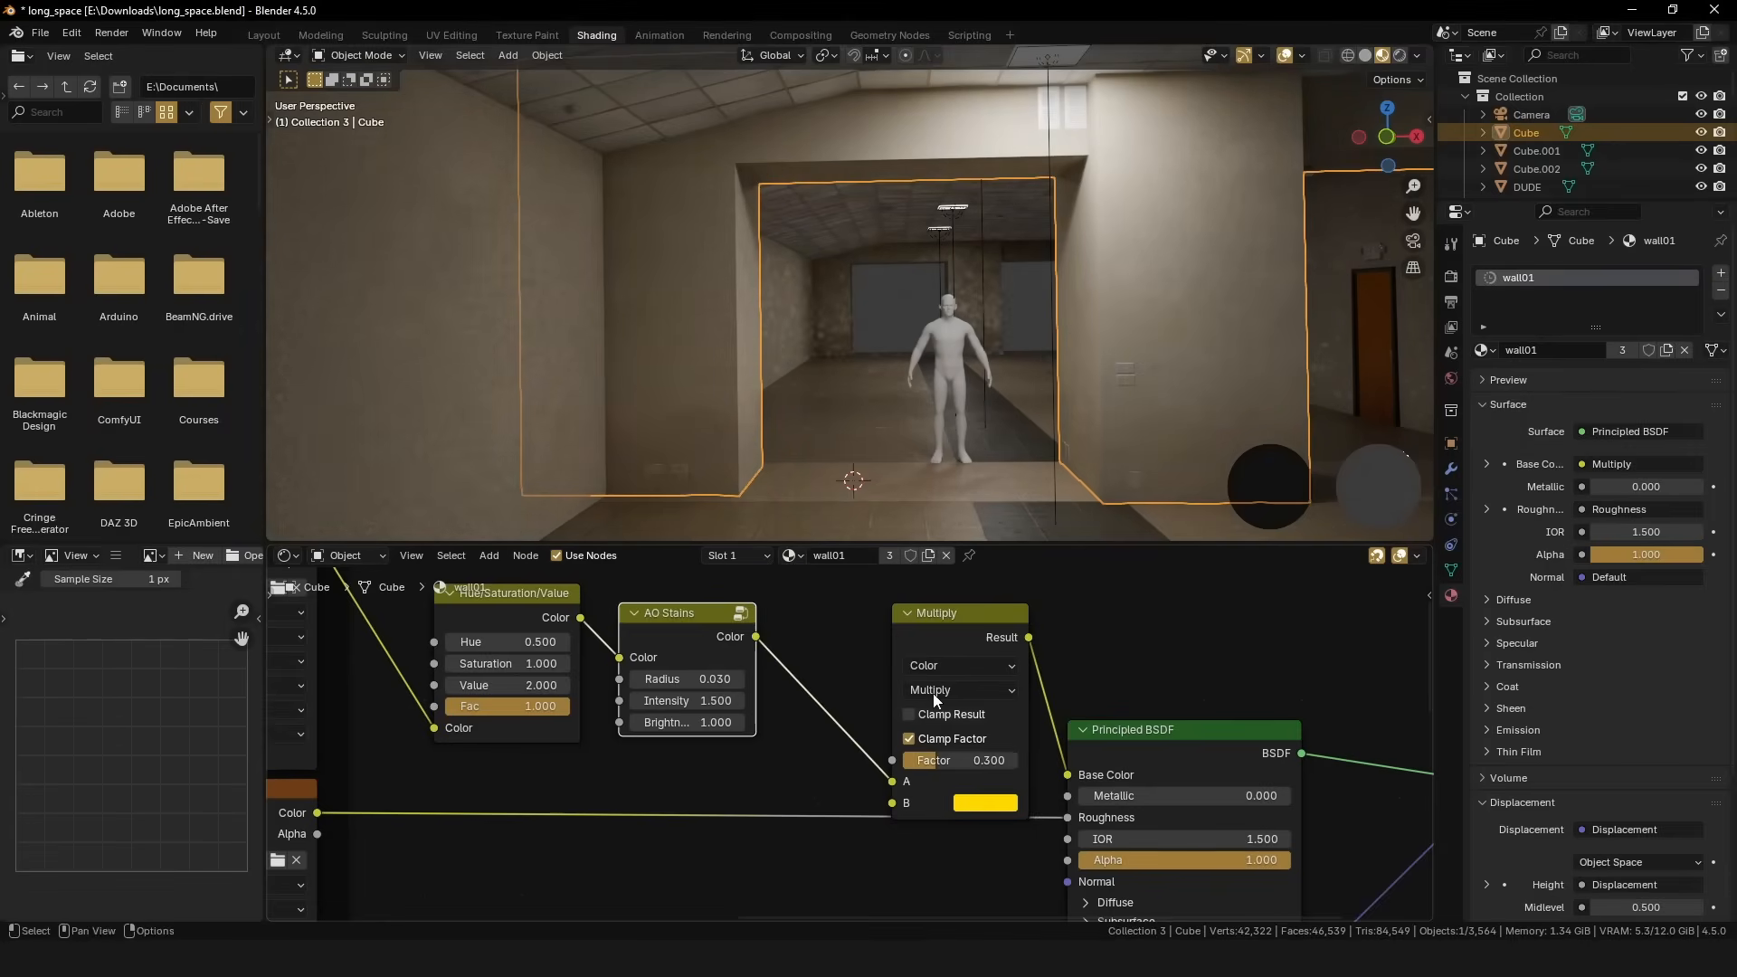
pyautogui.moveTo(853, 310); pyautogui.dragTo(1140, 261)
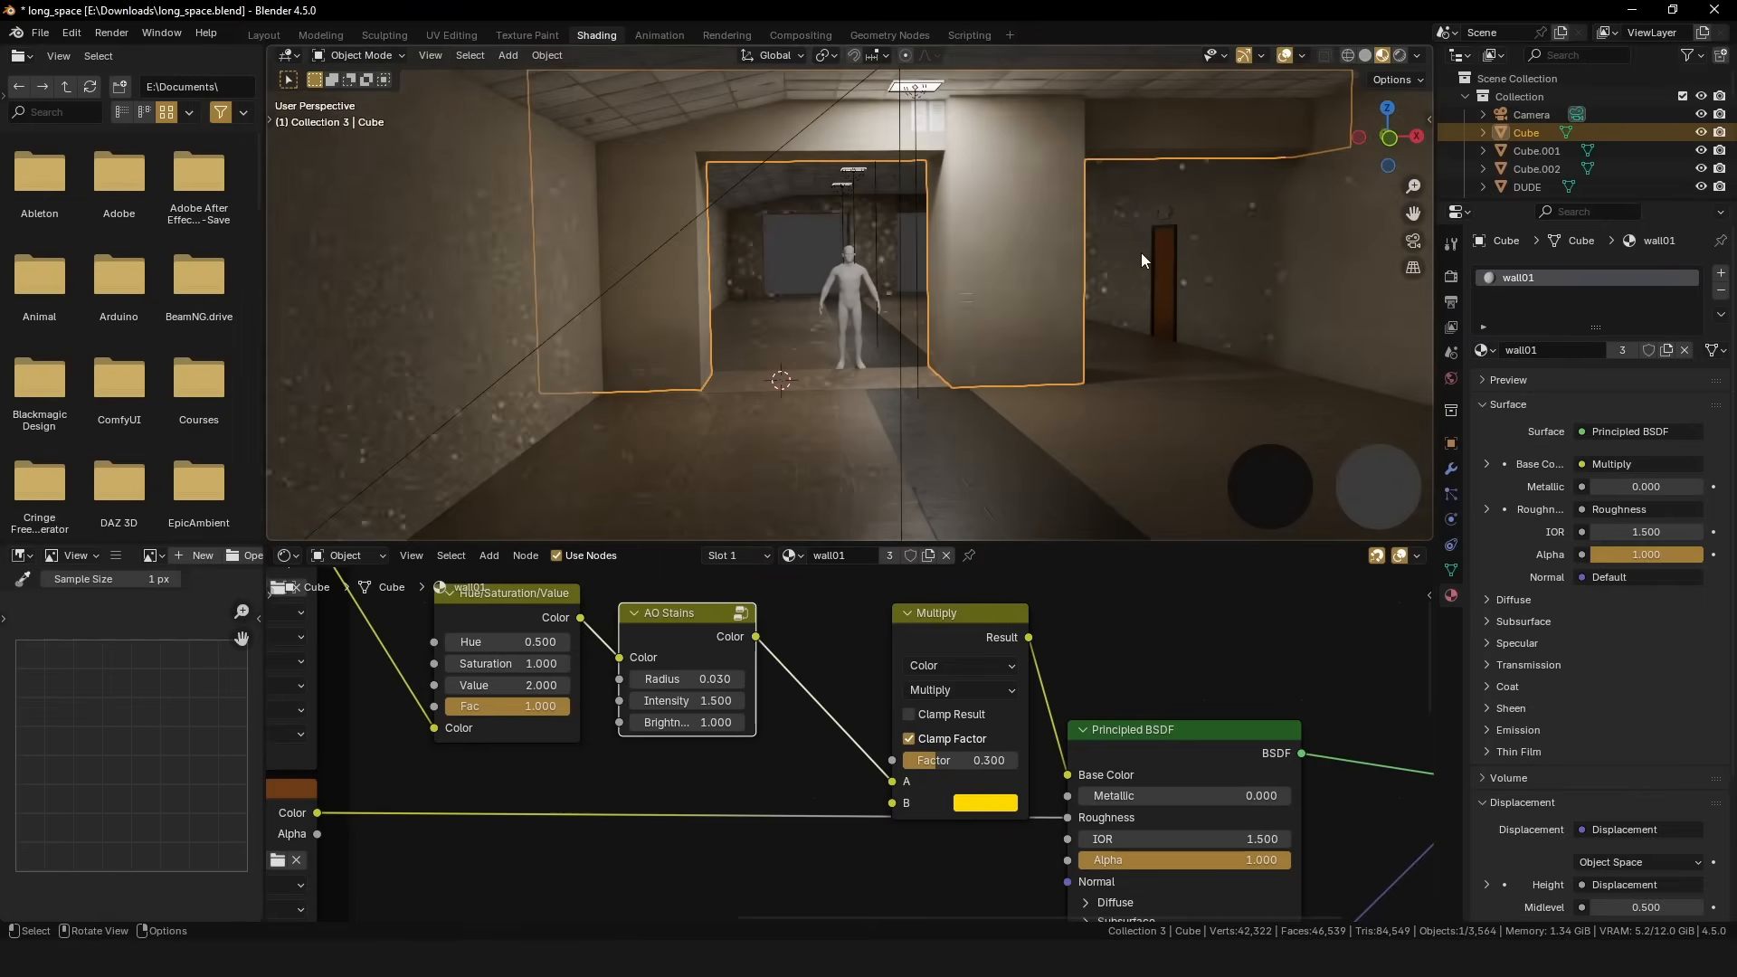
pyautogui.click(263, 34)
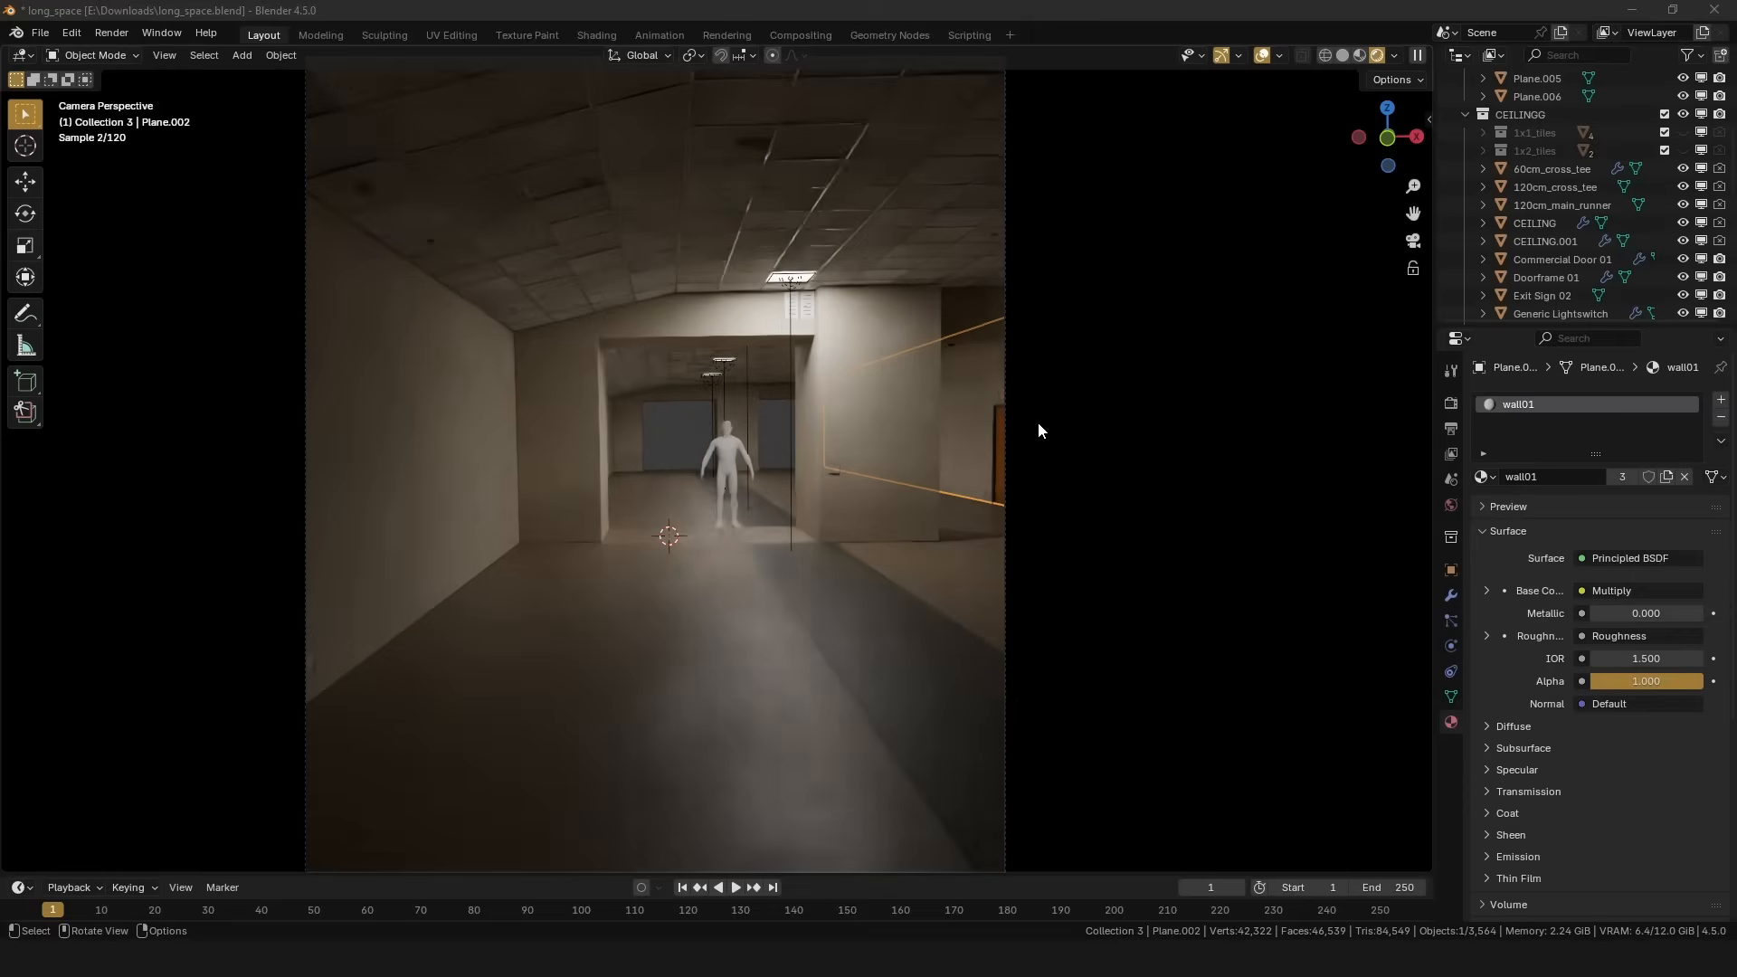